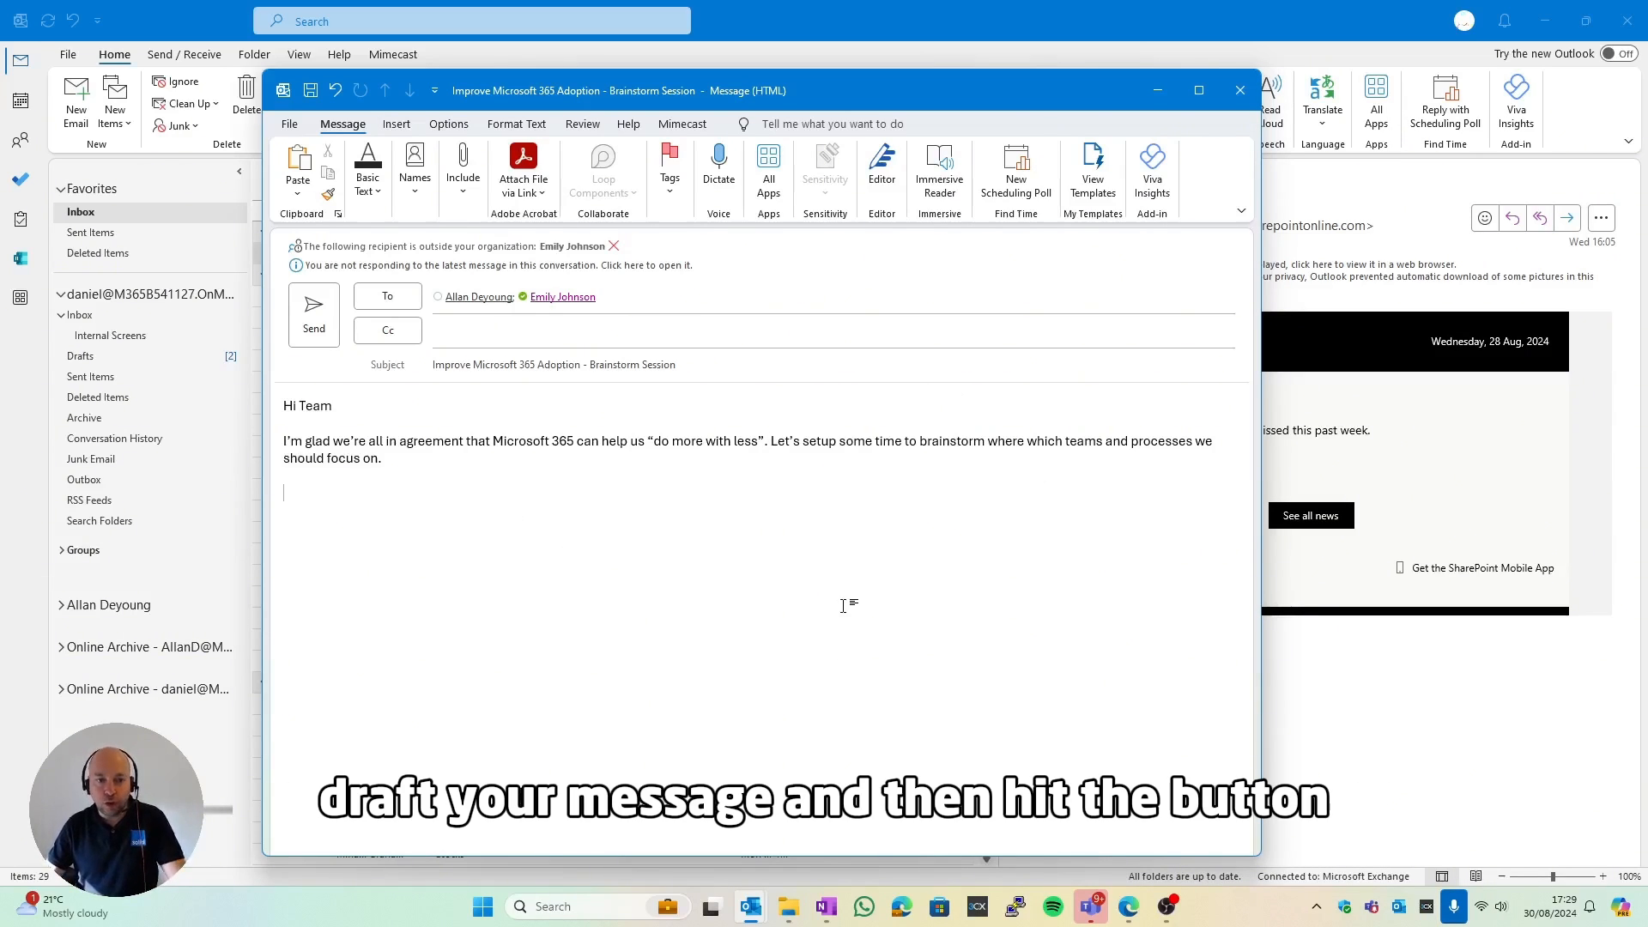
{"action": "mouse_move", "coordinate": [786, 455]}
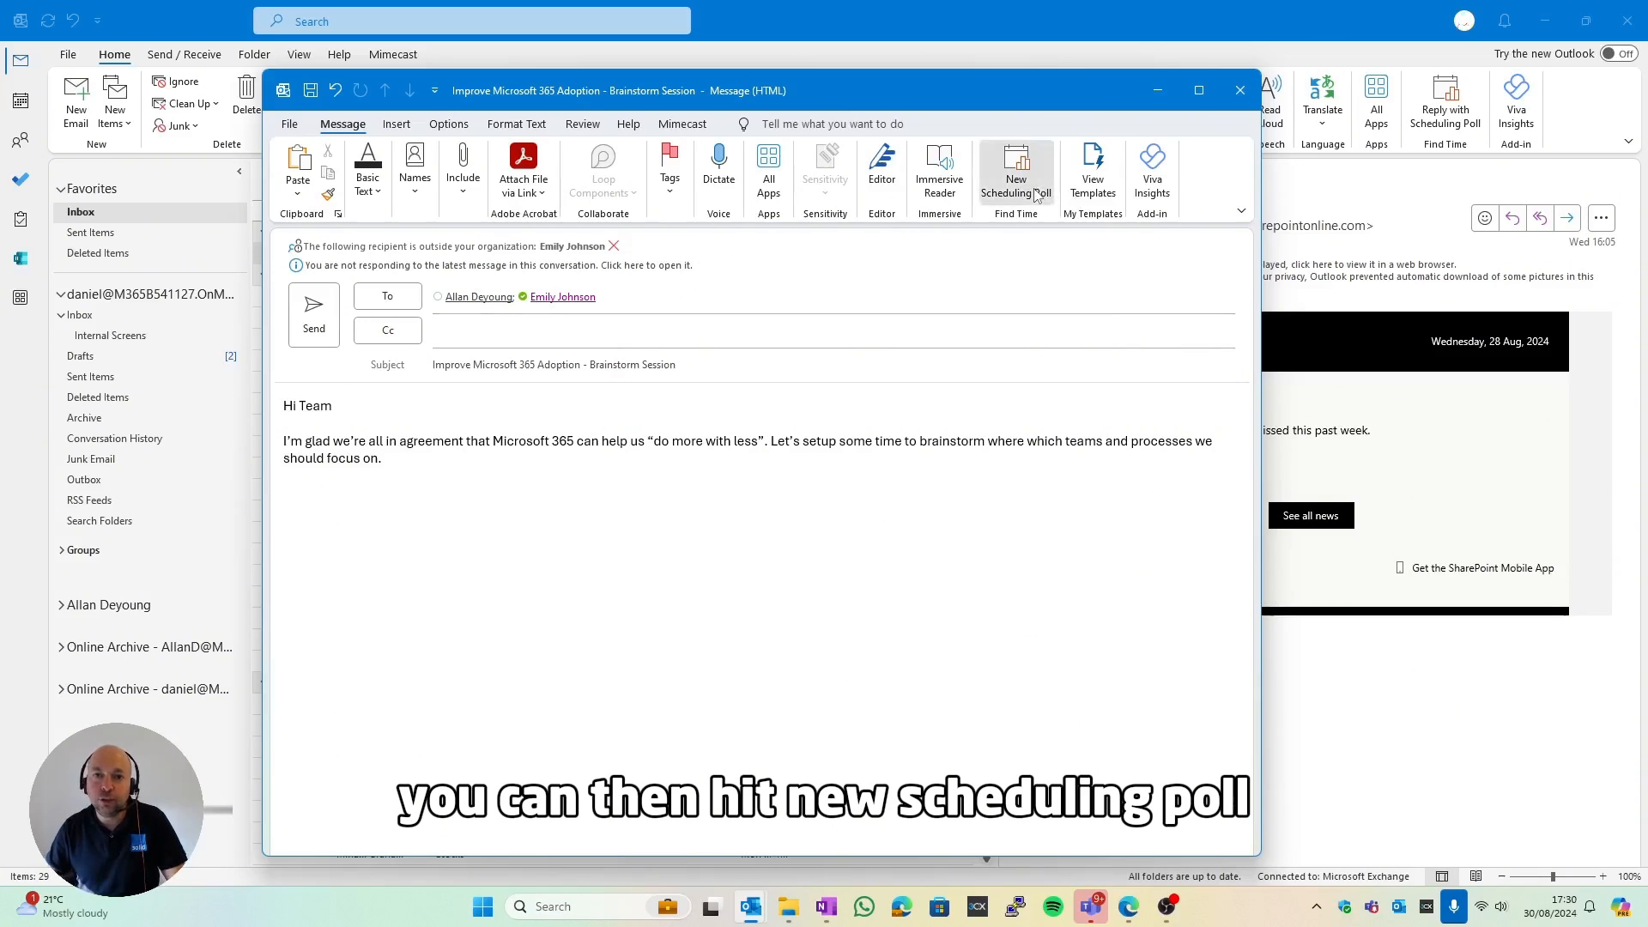
- Start a New Scheduling Poll from the brainstorm email's Message ribbon
{"action": "left_click", "coordinate": [1014, 174]}
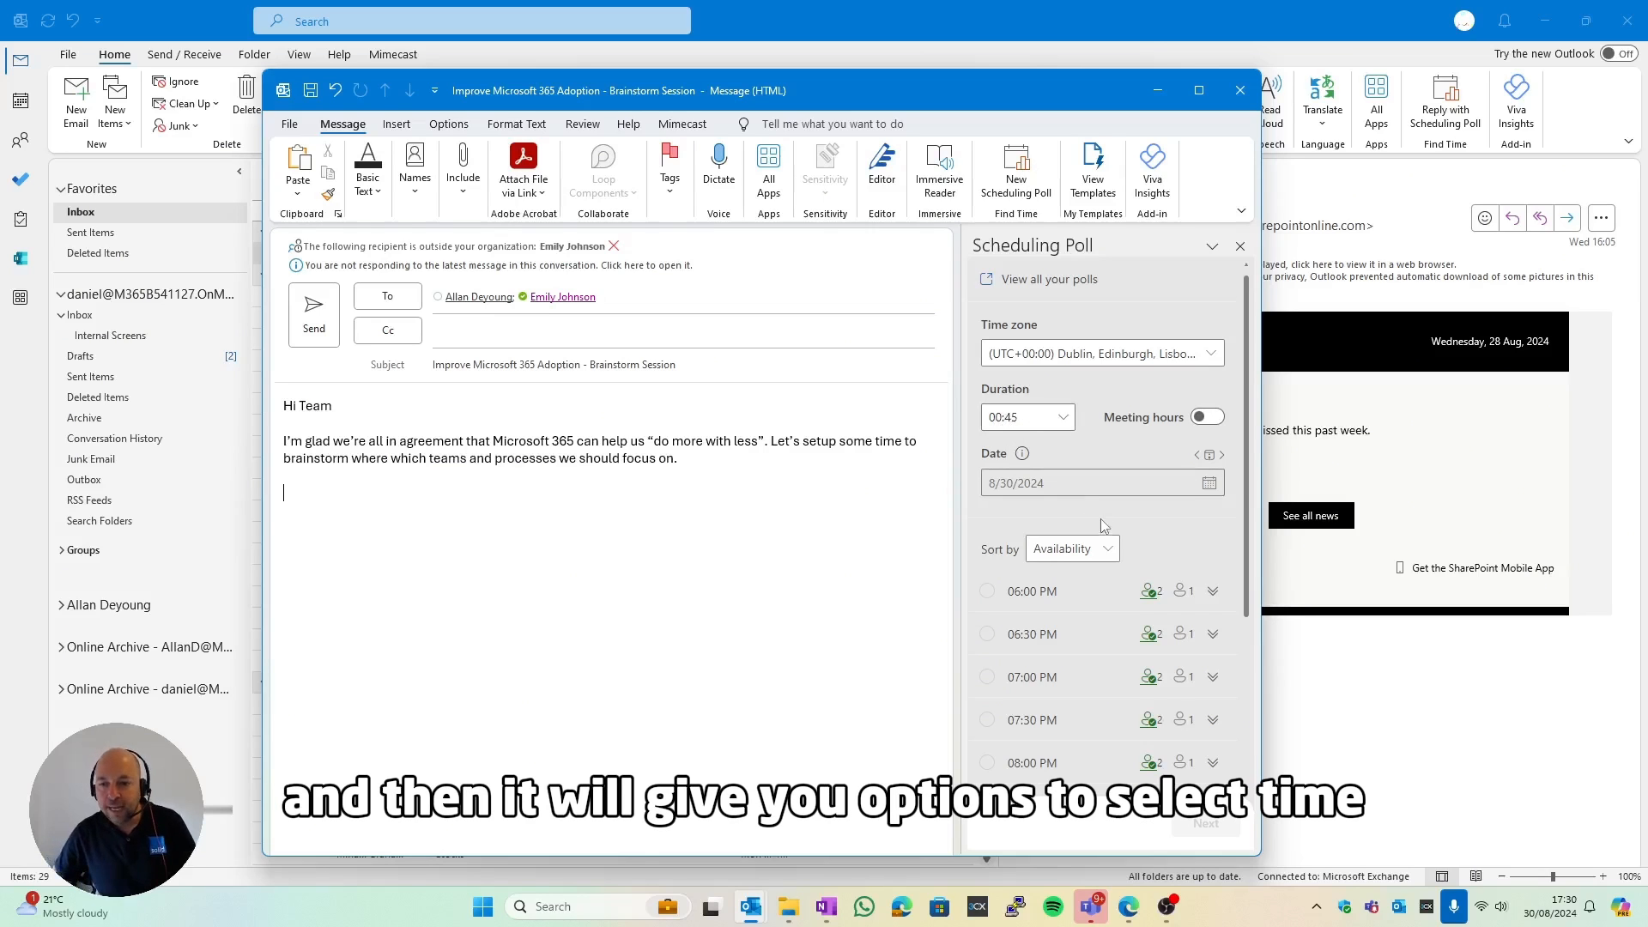
- Tick 08:00 PM today and 05:30 PM tomorrow as the poll's candidate times
{"action": "left_click", "coordinate": [987, 590]}
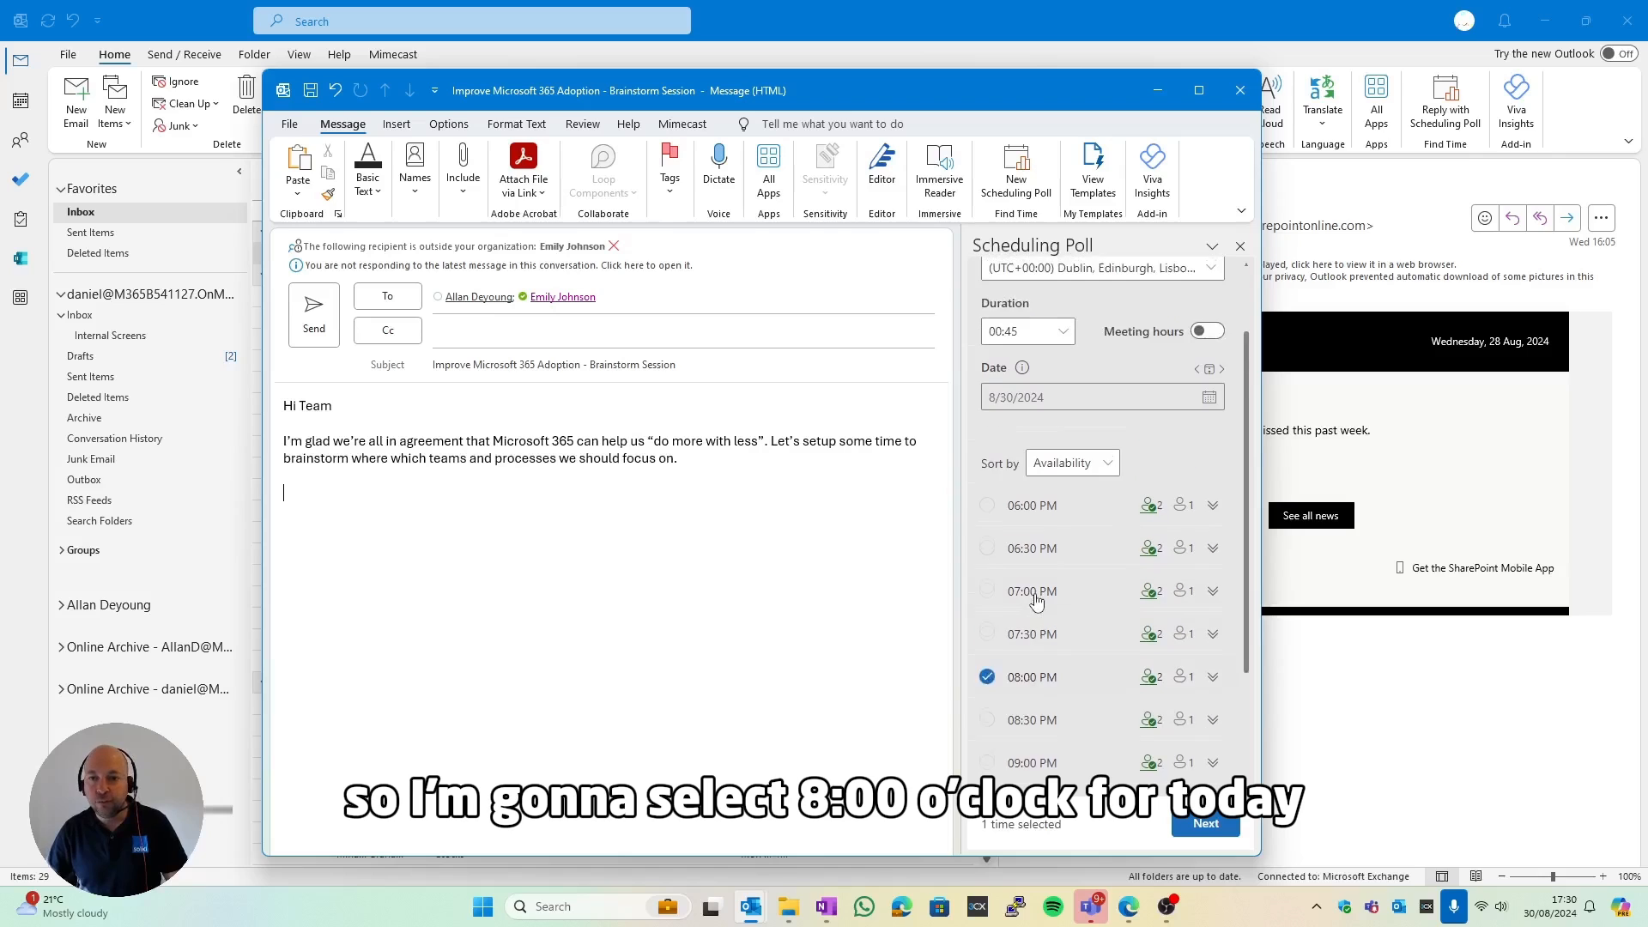
{"action": "left_click", "coordinate": [1220, 453]}
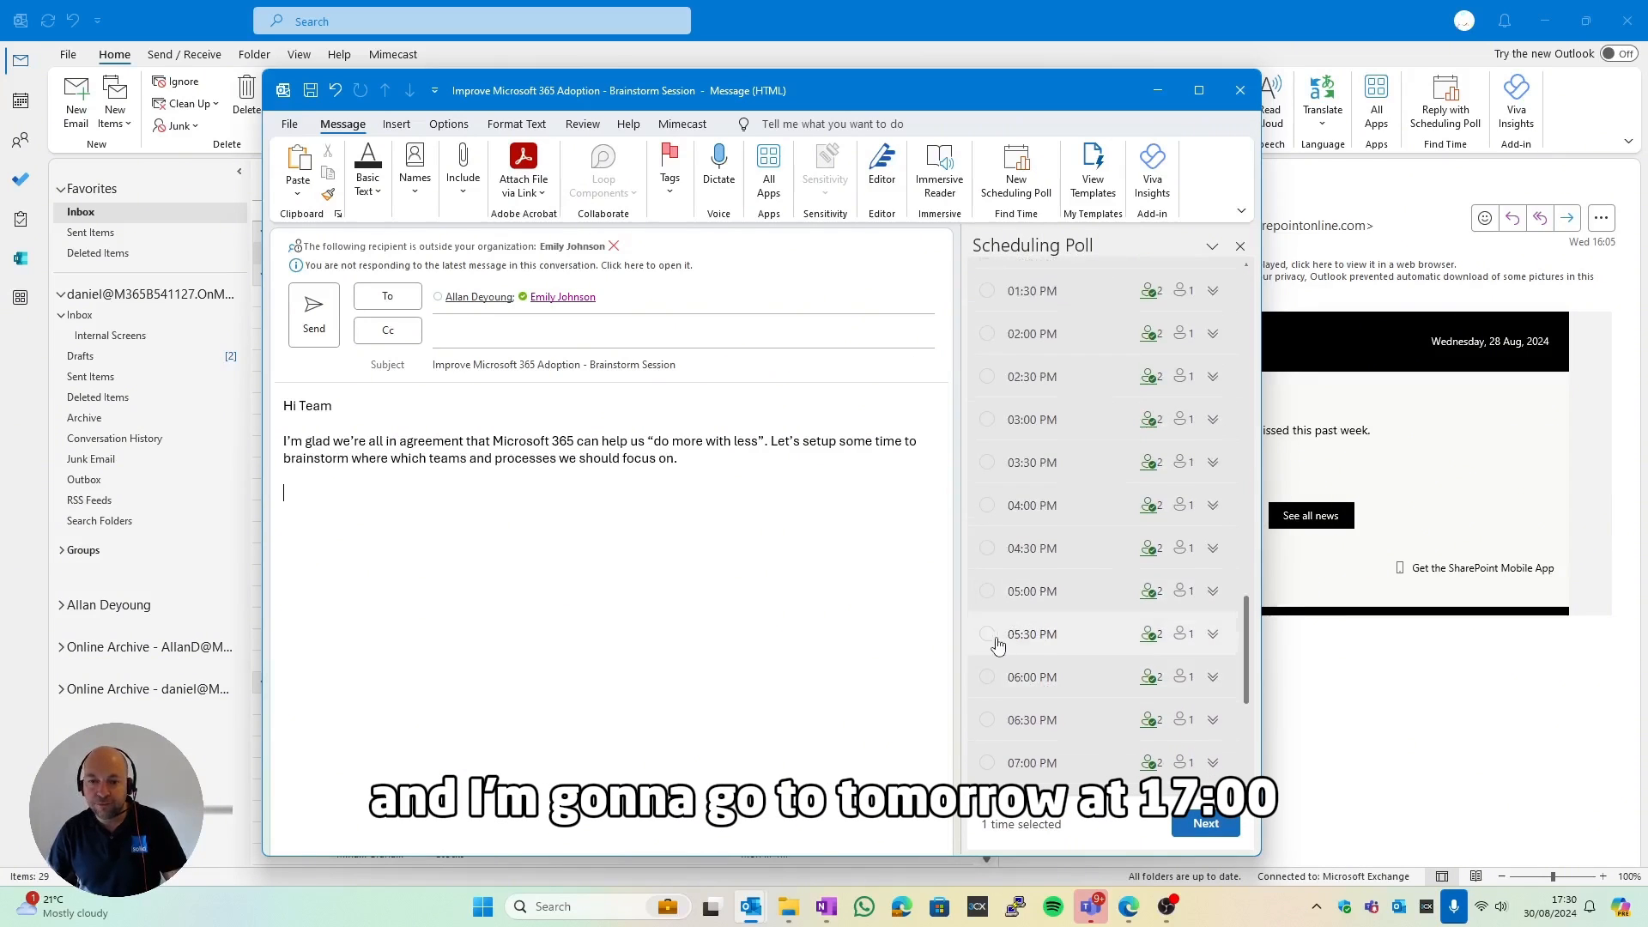
{"action": "left_click", "coordinate": [986, 634]}
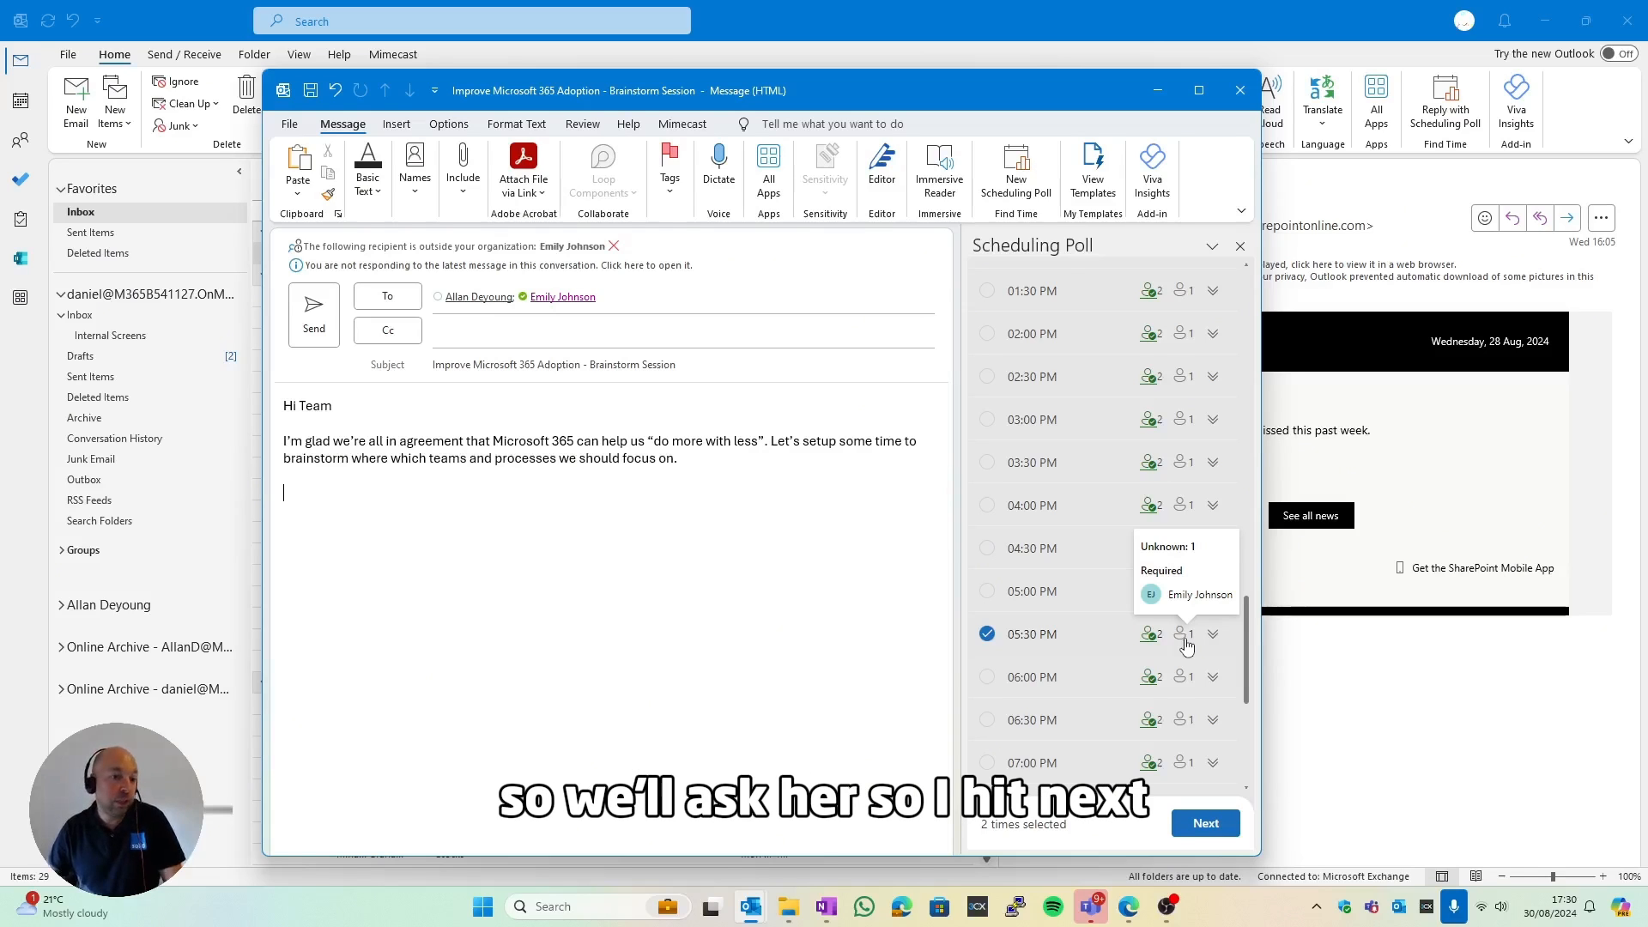
- Create the poll as a Teams meeting with both times and send the brainstorm email
{"action": "left_click", "coordinate": [1205, 823]}
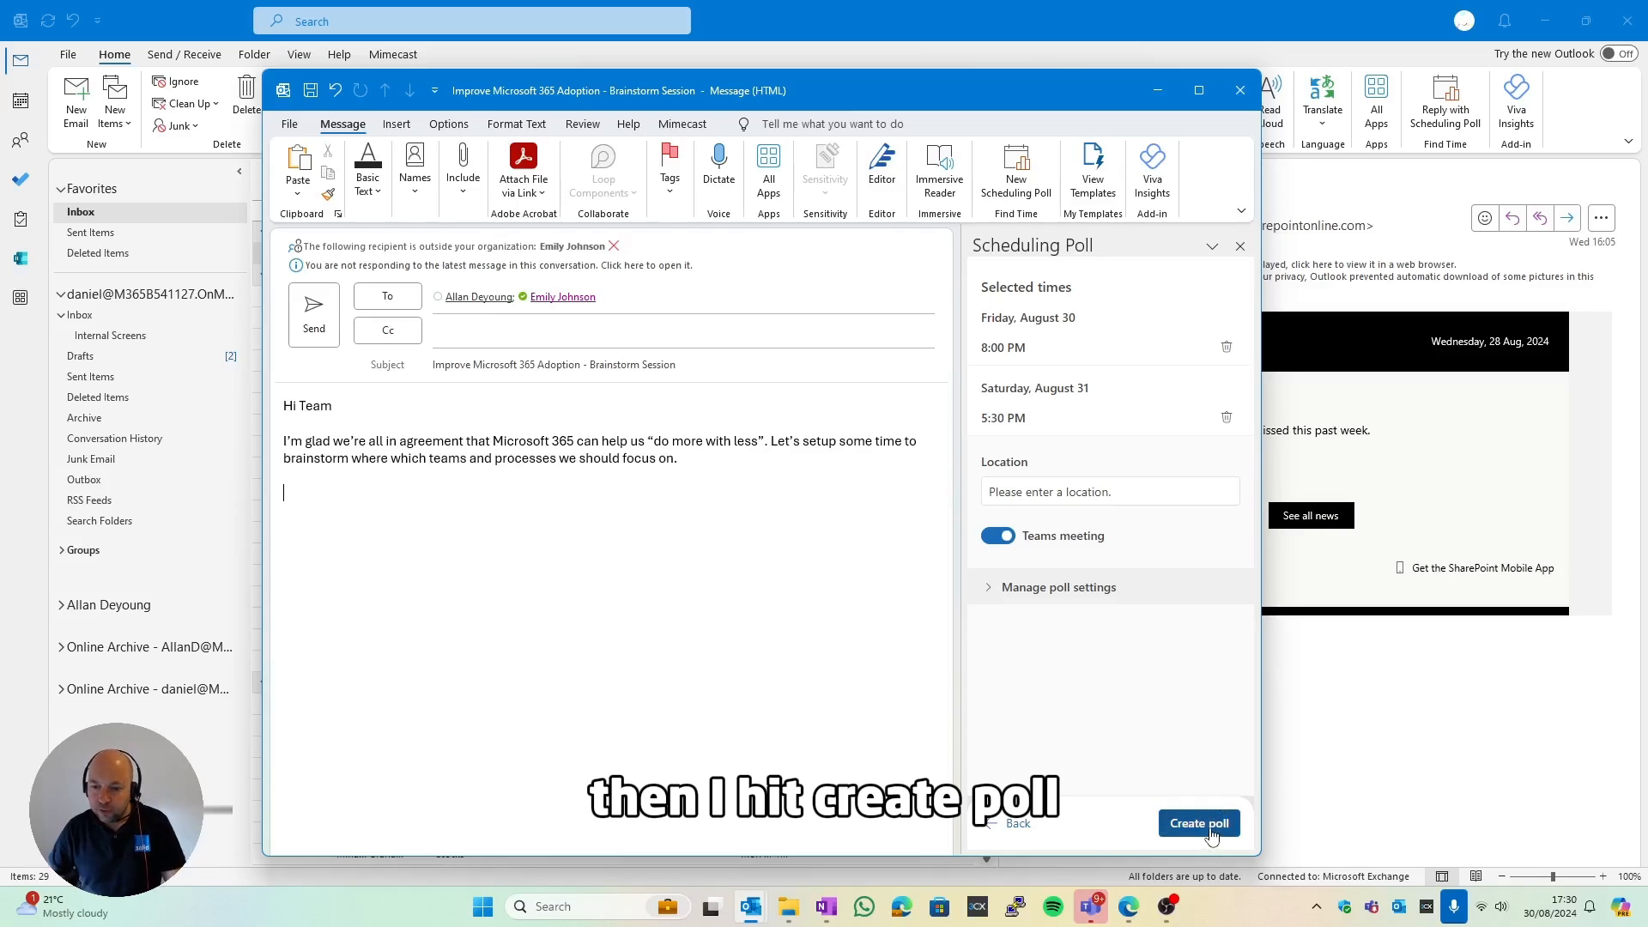
{"action": "left_click", "coordinate": [1199, 823]}
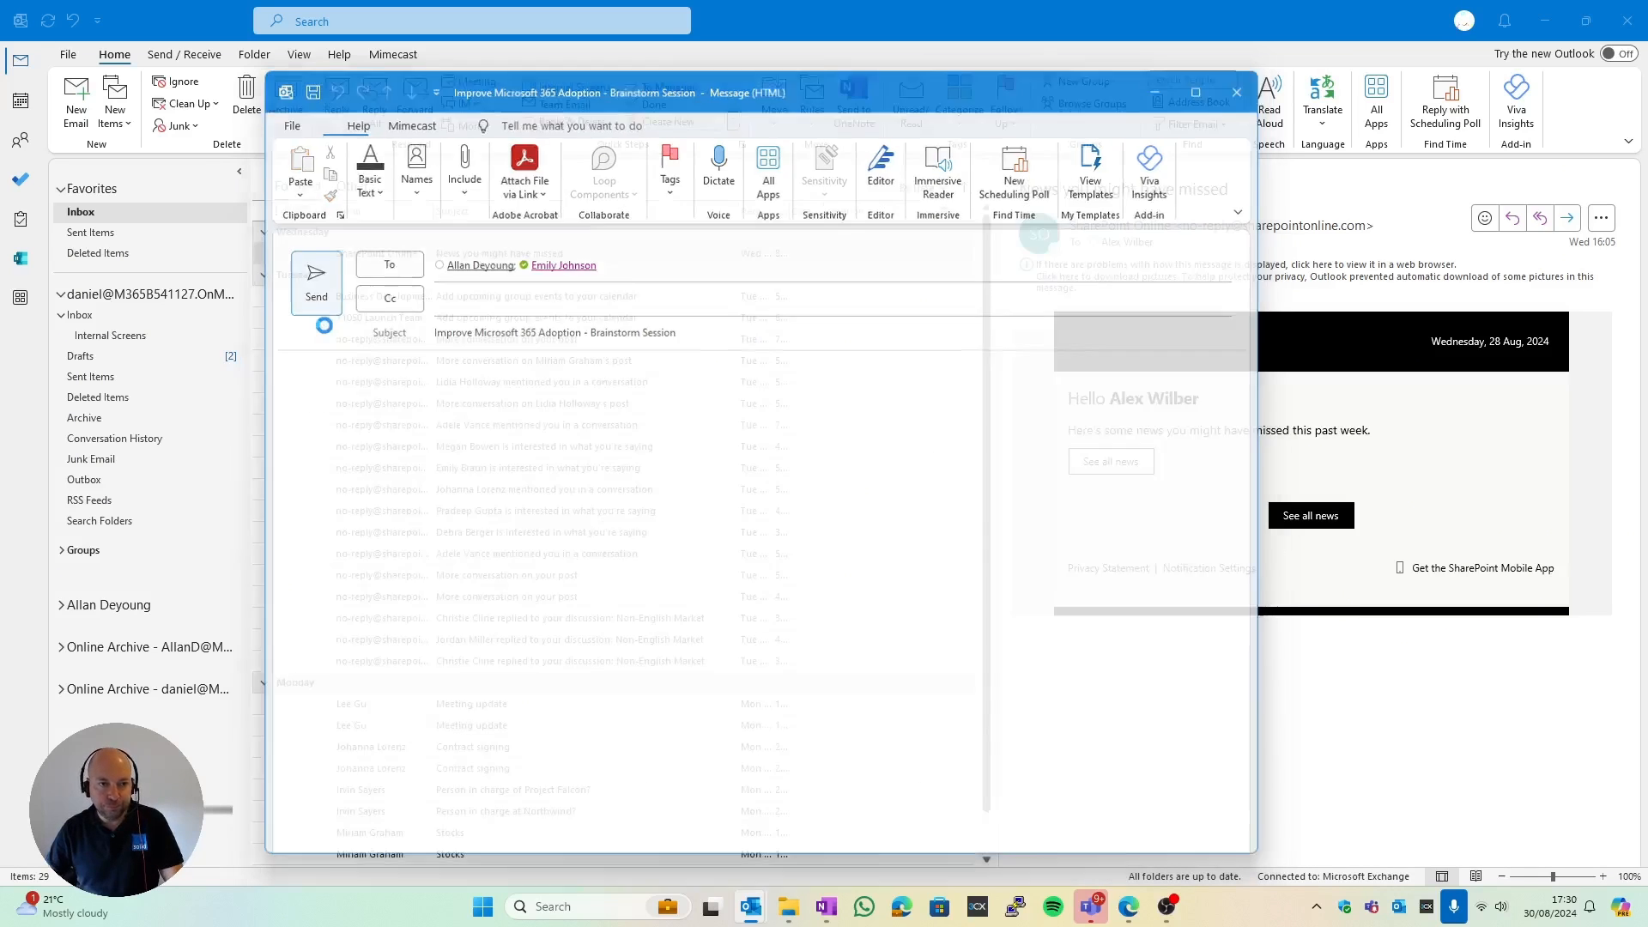
{"action": "left_click", "coordinate": [316, 275]}
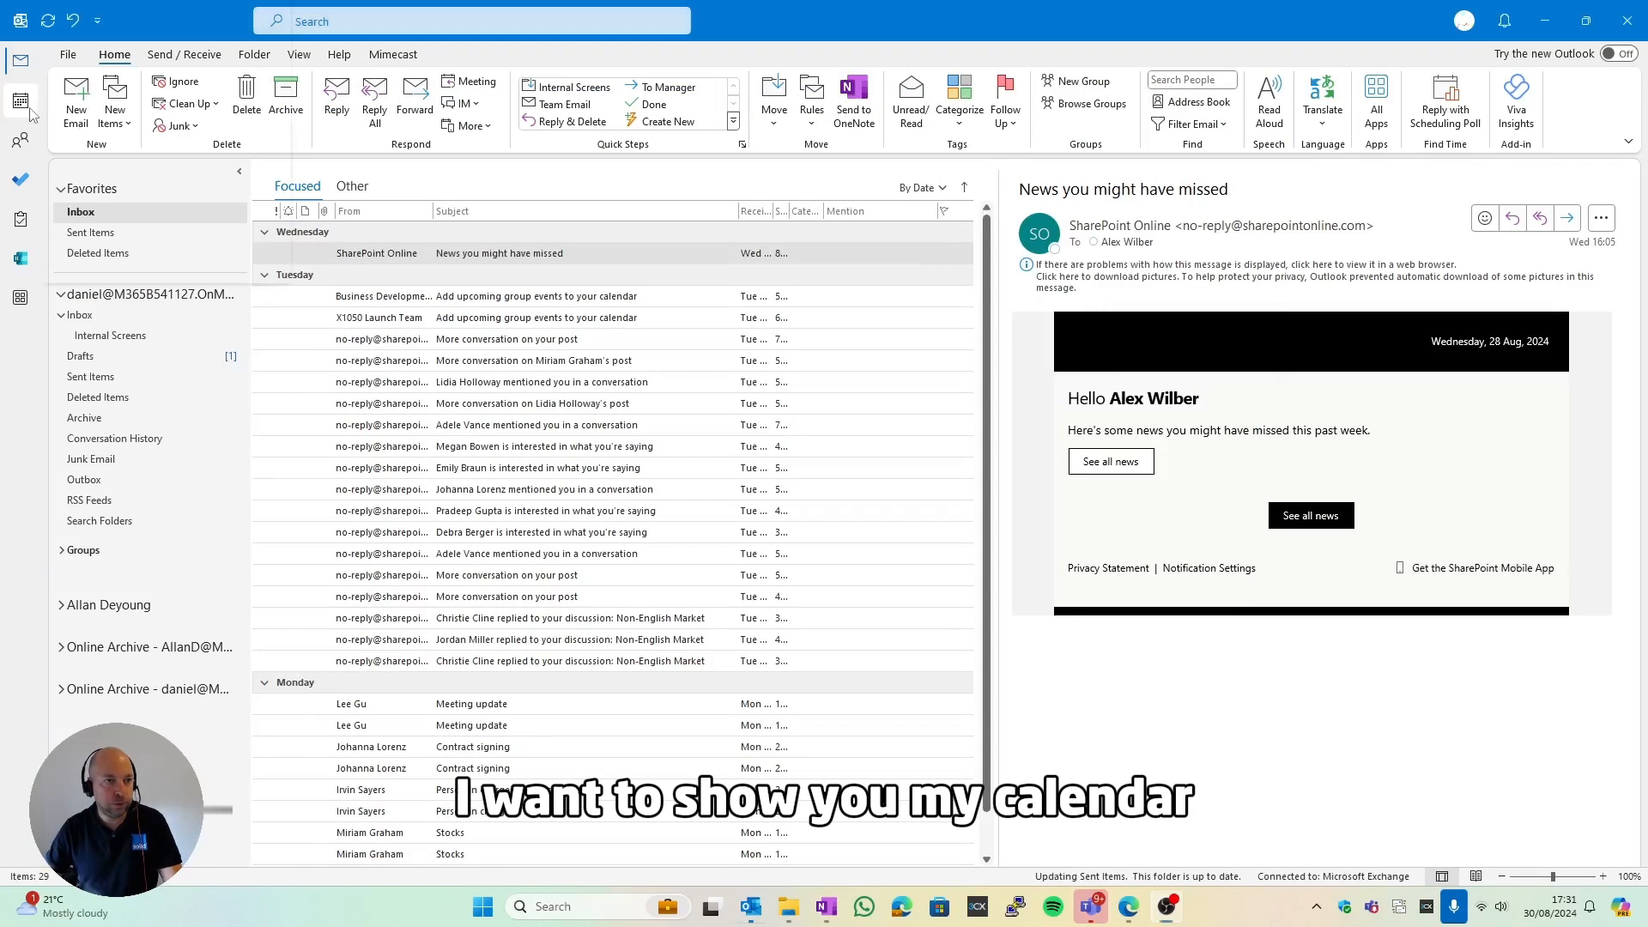
- Show the week calendar's evening hours with the two tentative HOLD entries
{"action": "left_click", "coordinate": [21, 100]}
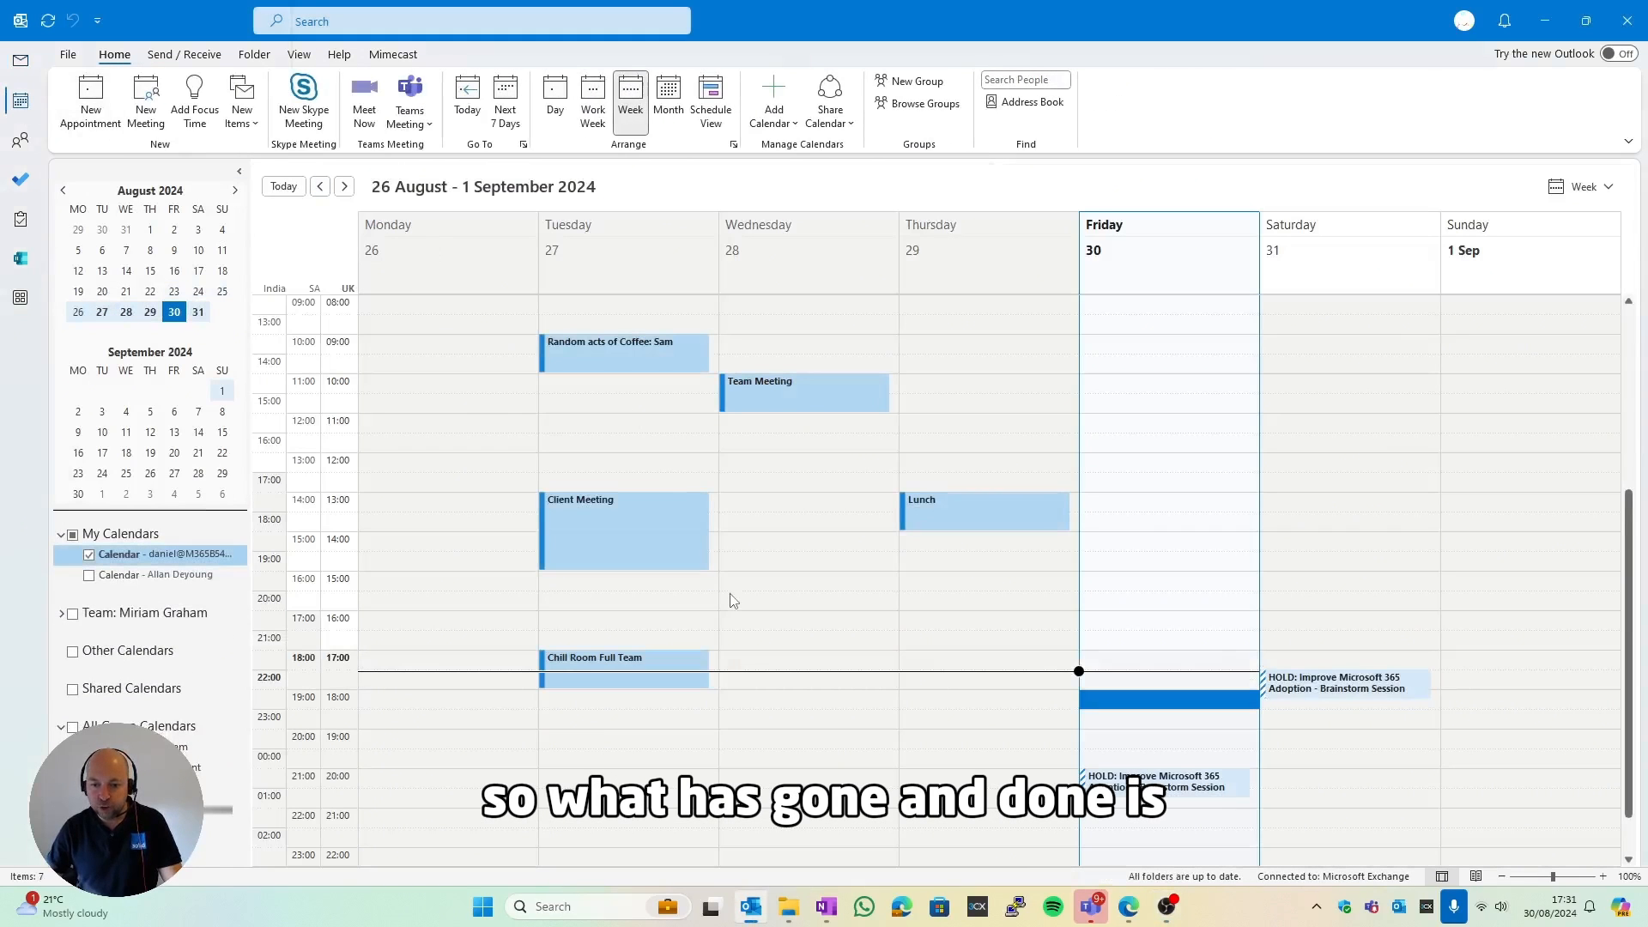
{"action": "scroll", "scroll_direction": "down", "scroll_amount": 3}
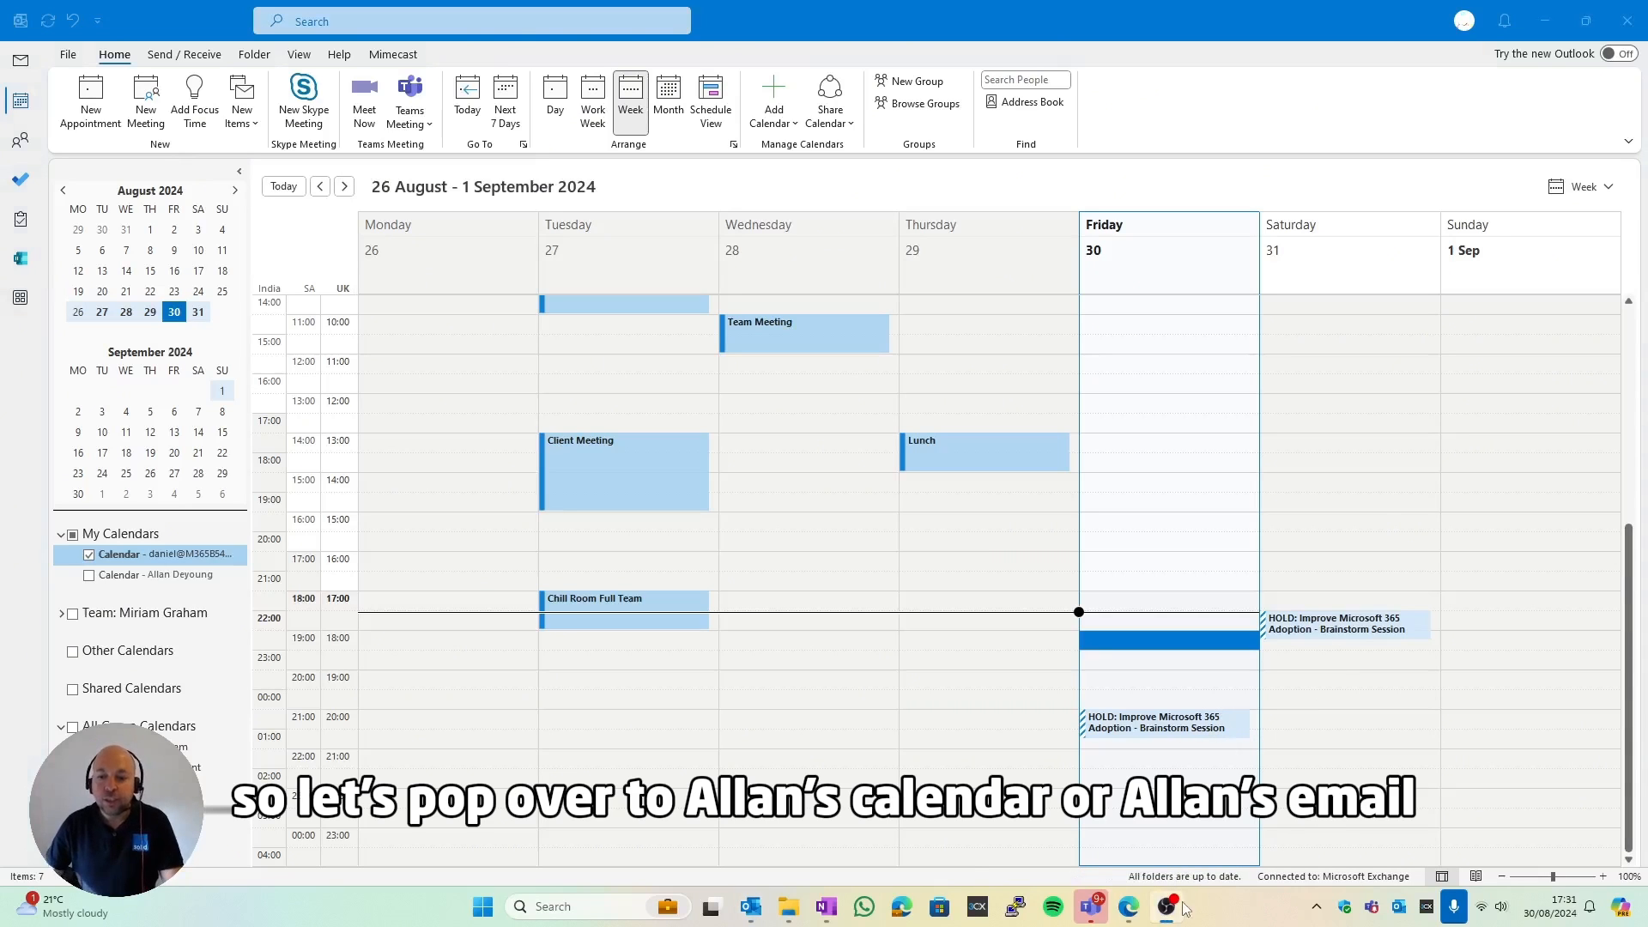
- Open the Improve Microsoft 365 Adoption poll email in Allan's web inbox
{"action": "left_click", "coordinate": [1127, 907]}
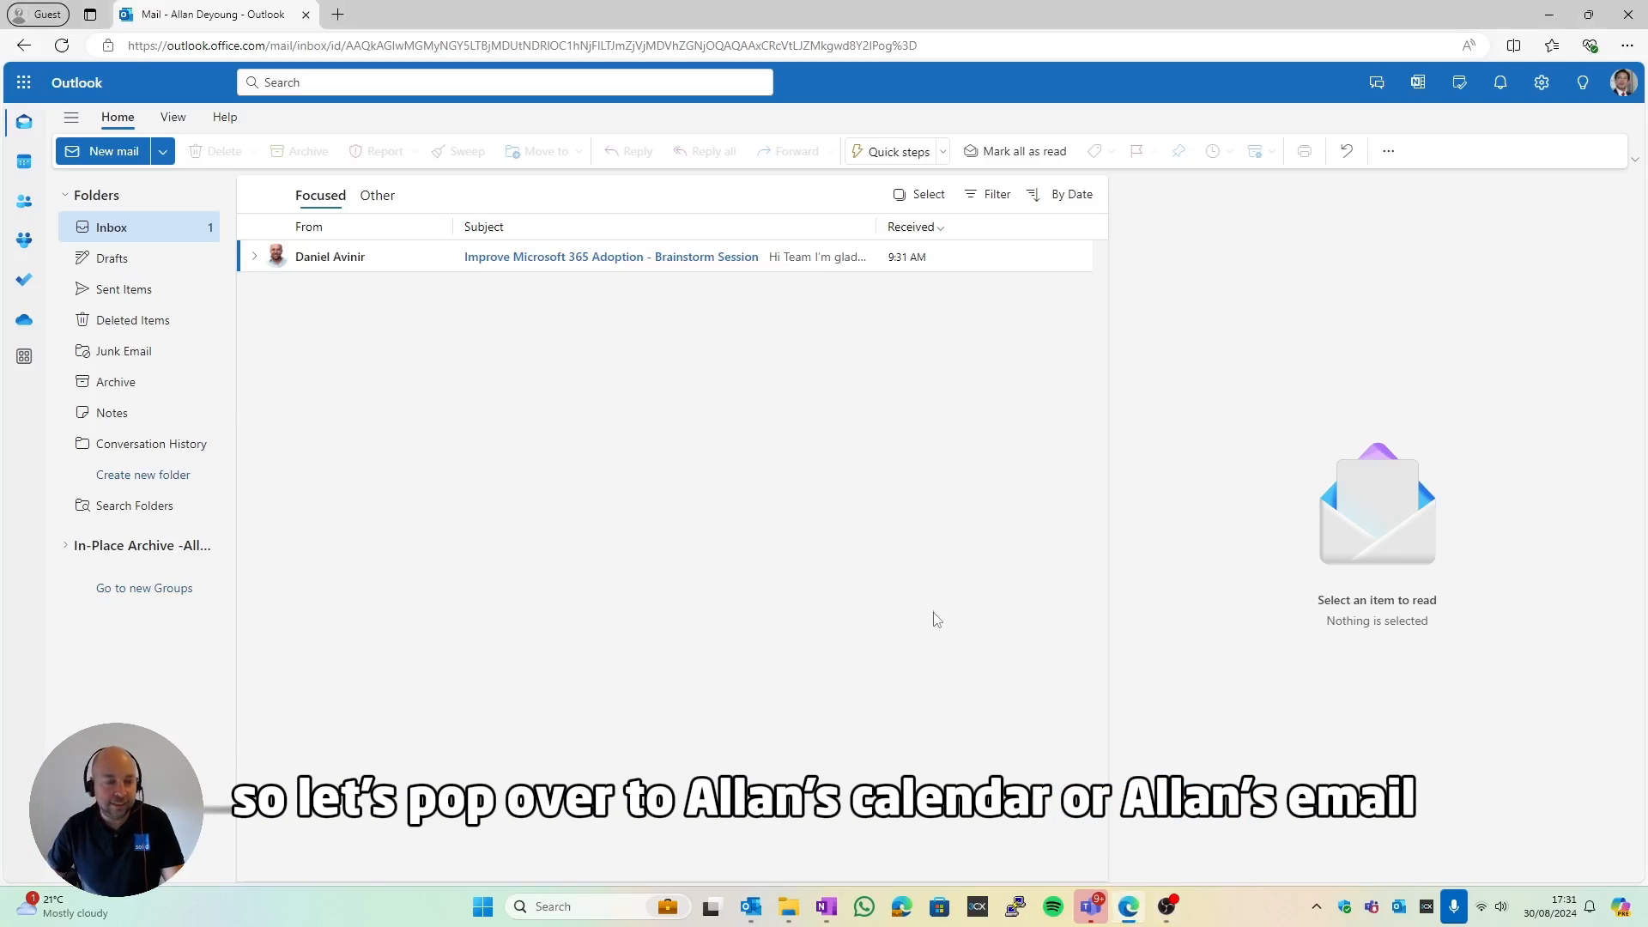
{"action": "left_click", "coordinate": [611, 256]}
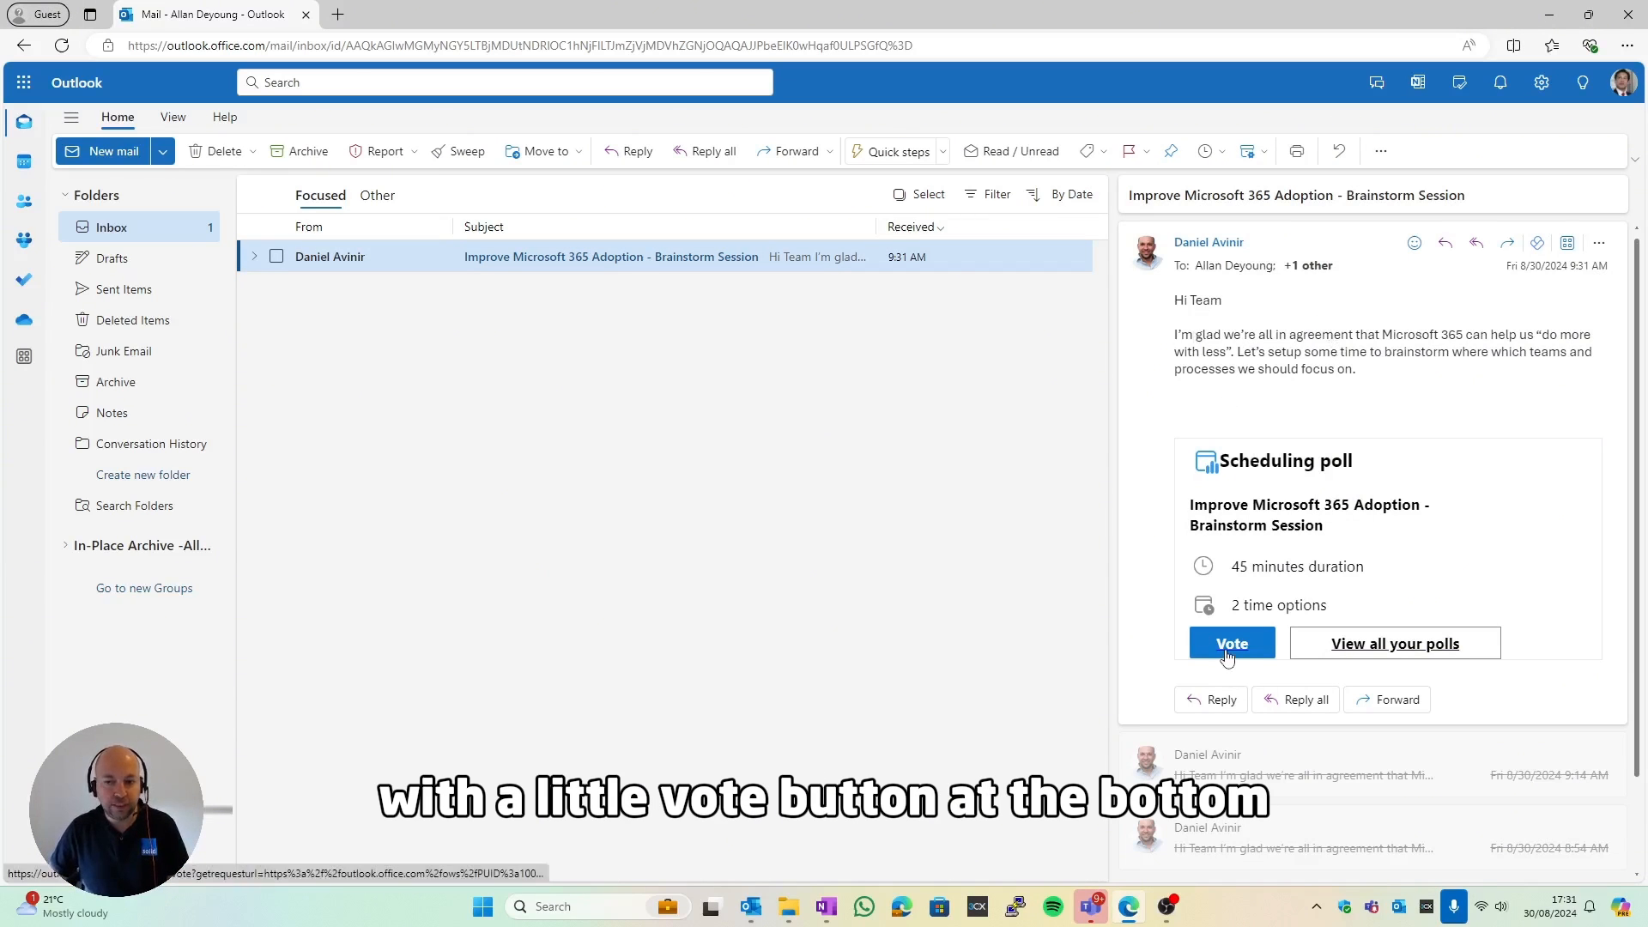
- Vote Yes for Friday 12:00 PM and No for Saturday 9:30 AM, then submit the ballot
{"action": "left_click", "coordinate": [1231, 642]}
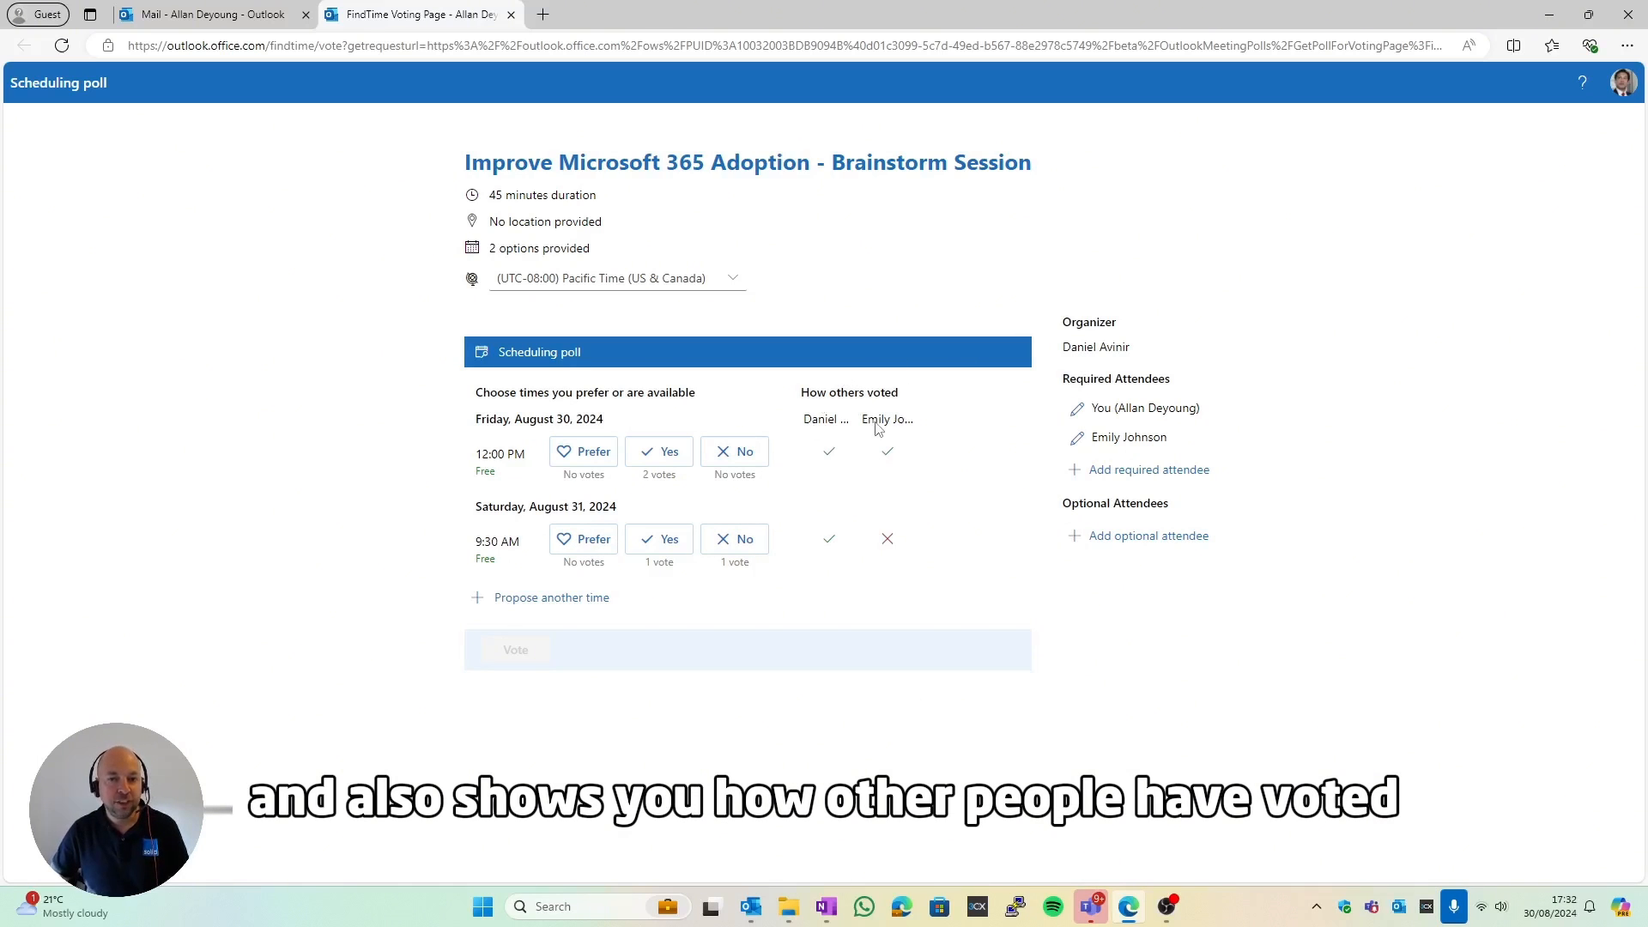
{"action": "mouse_move", "coordinate": [888, 465]}
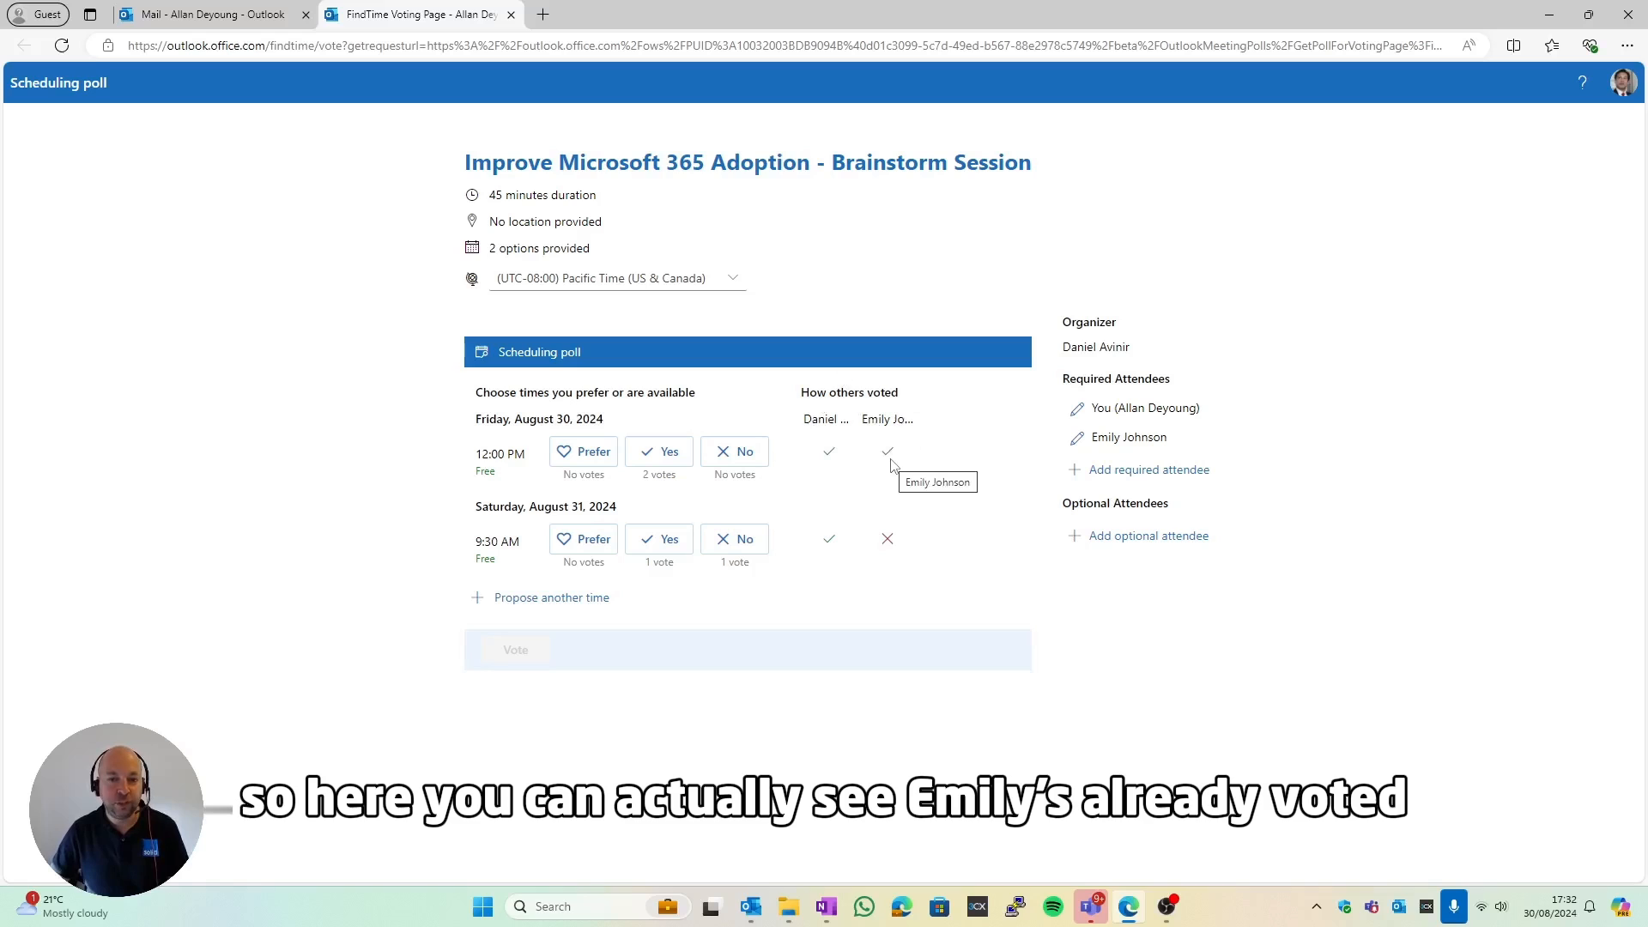
{"action": "mouse_move", "coordinate": [825, 452]}
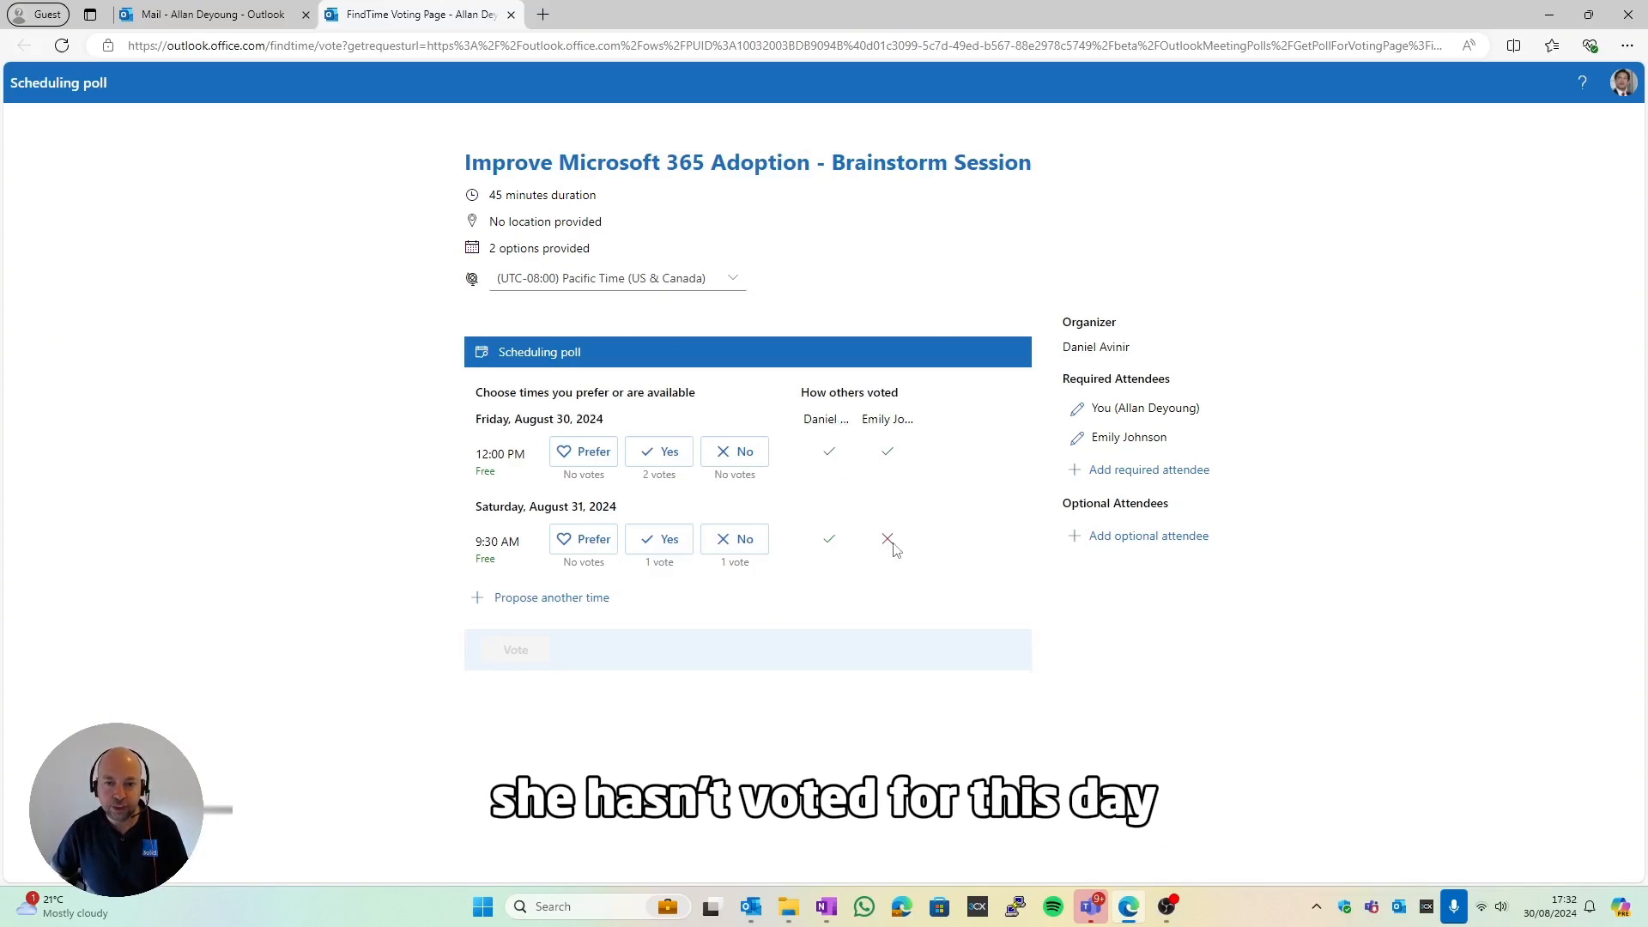
{"action": "mouse_move", "coordinate": [886, 452]}
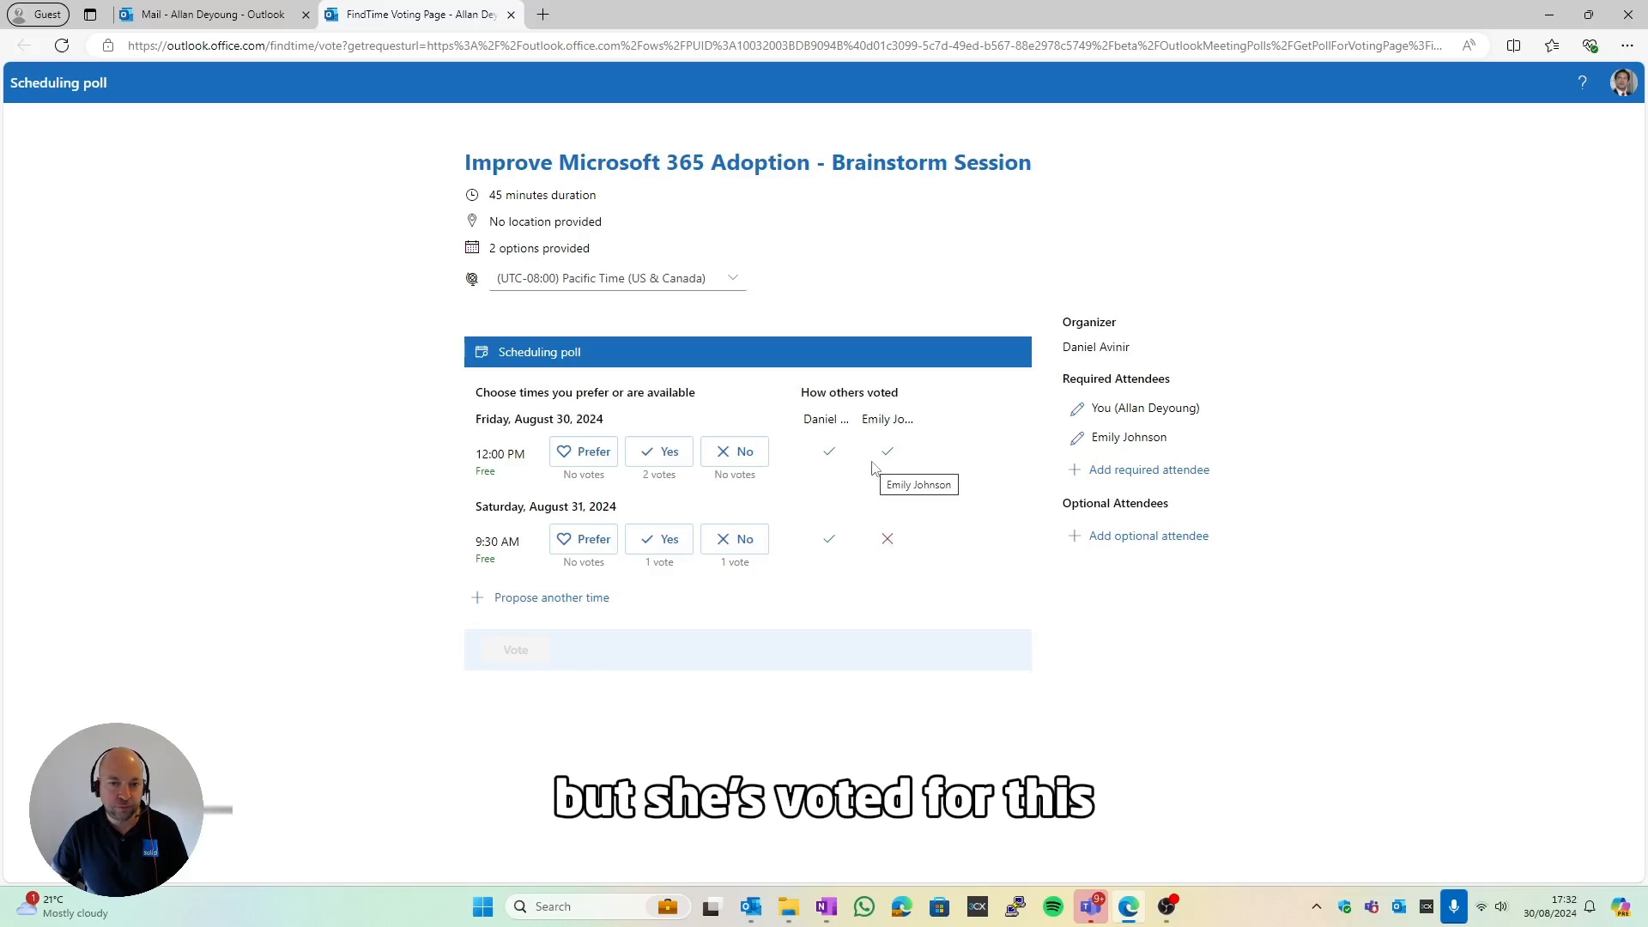
{"action": "left_click", "coordinate": [735, 537]}
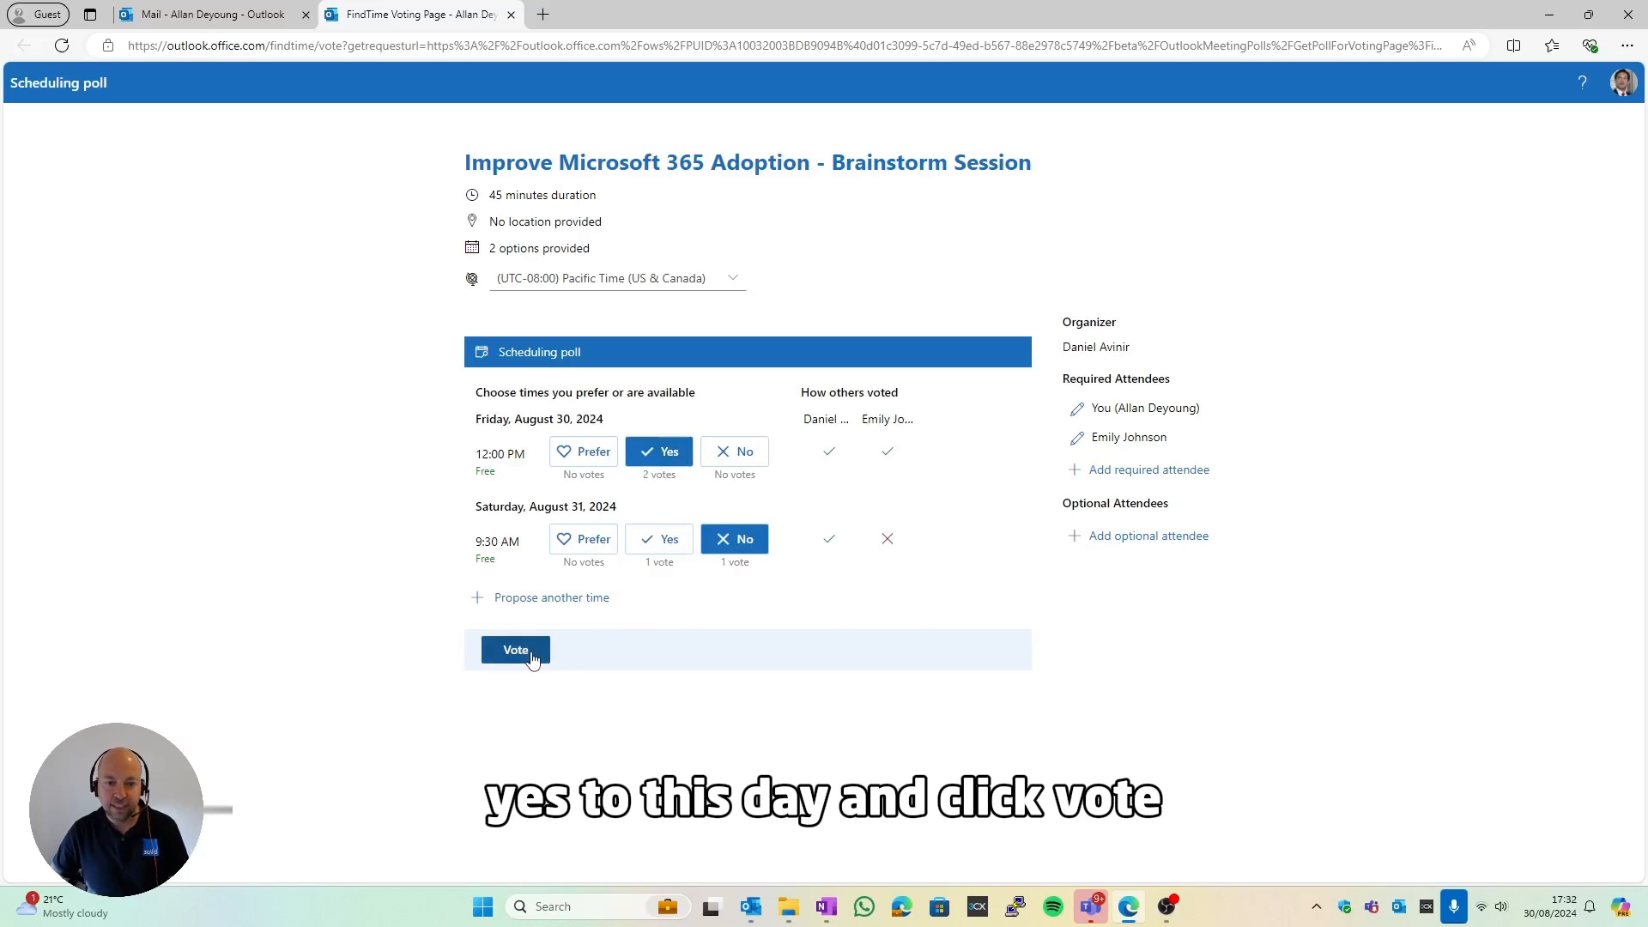
{"action": "left_click", "coordinate": [515, 649]}
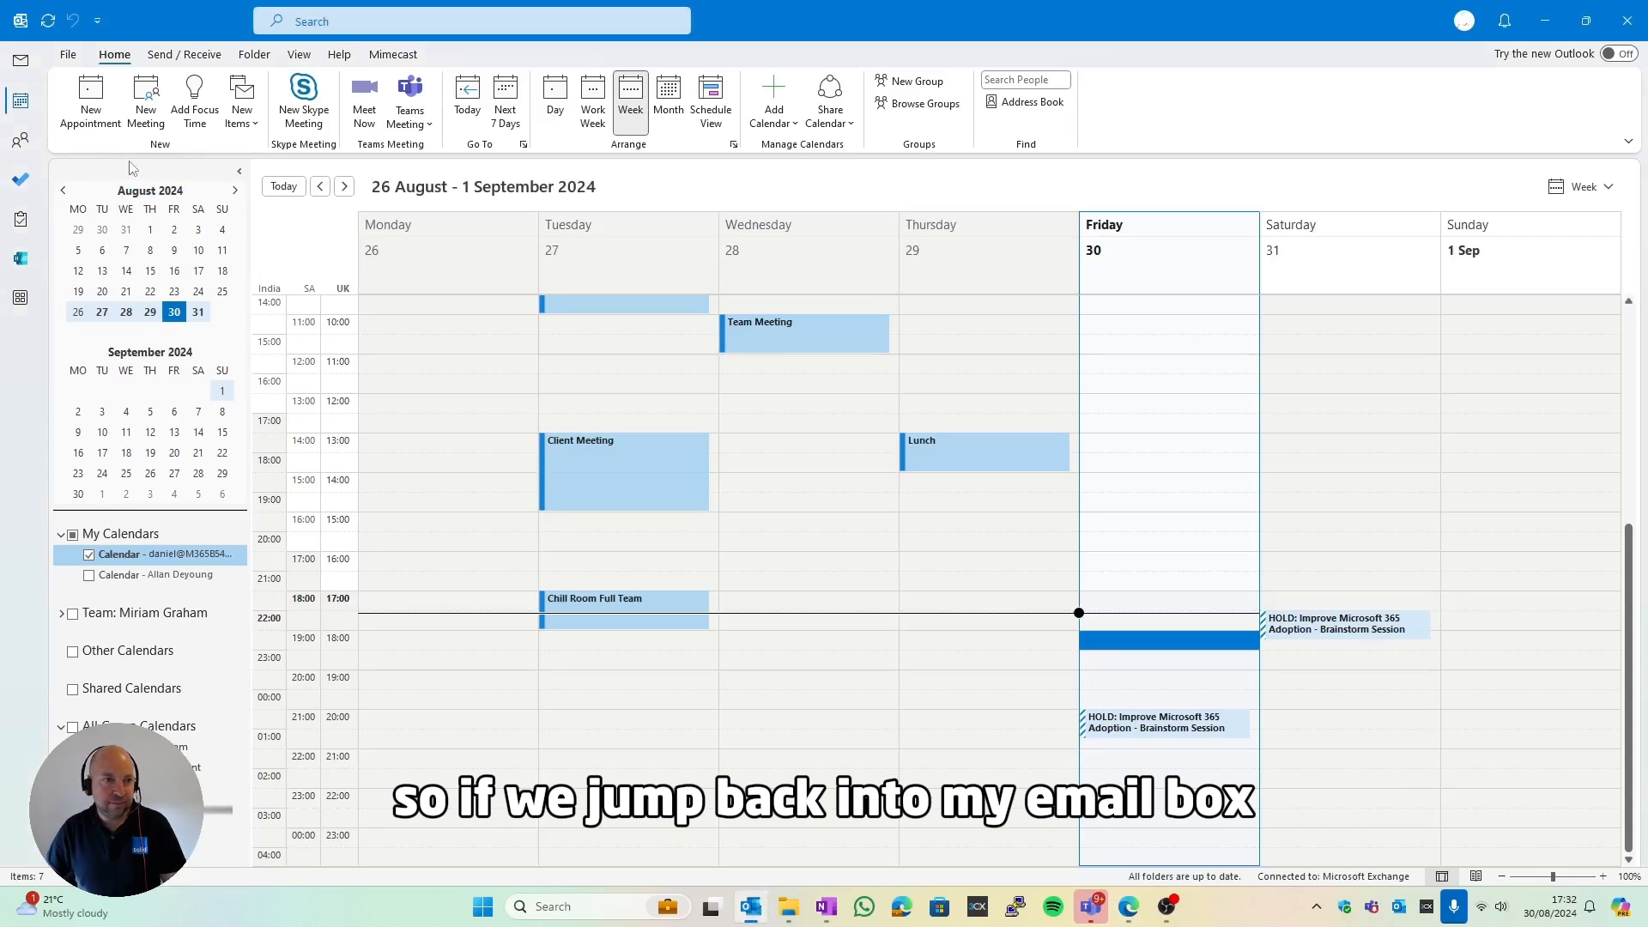
- Open the newest poll email announcing consensus for Friday 30 August 2024 at 20:00
{"action": "left_click", "coordinate": [19, 60]}
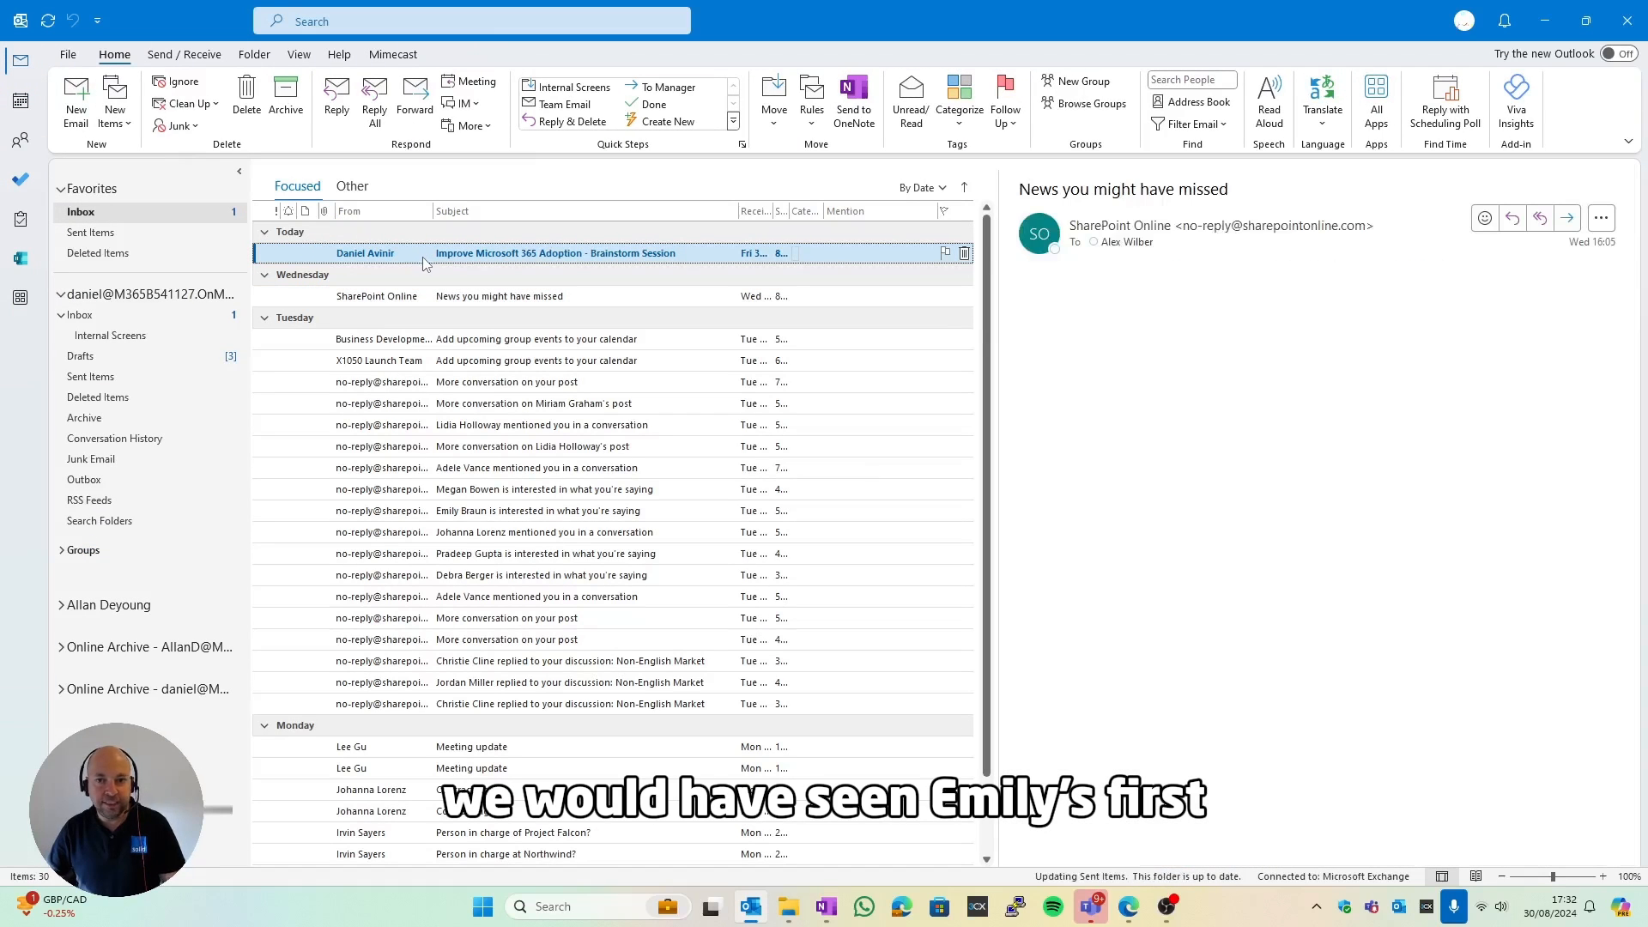
{"action": "left_click", "coordinate": [555, 253]}
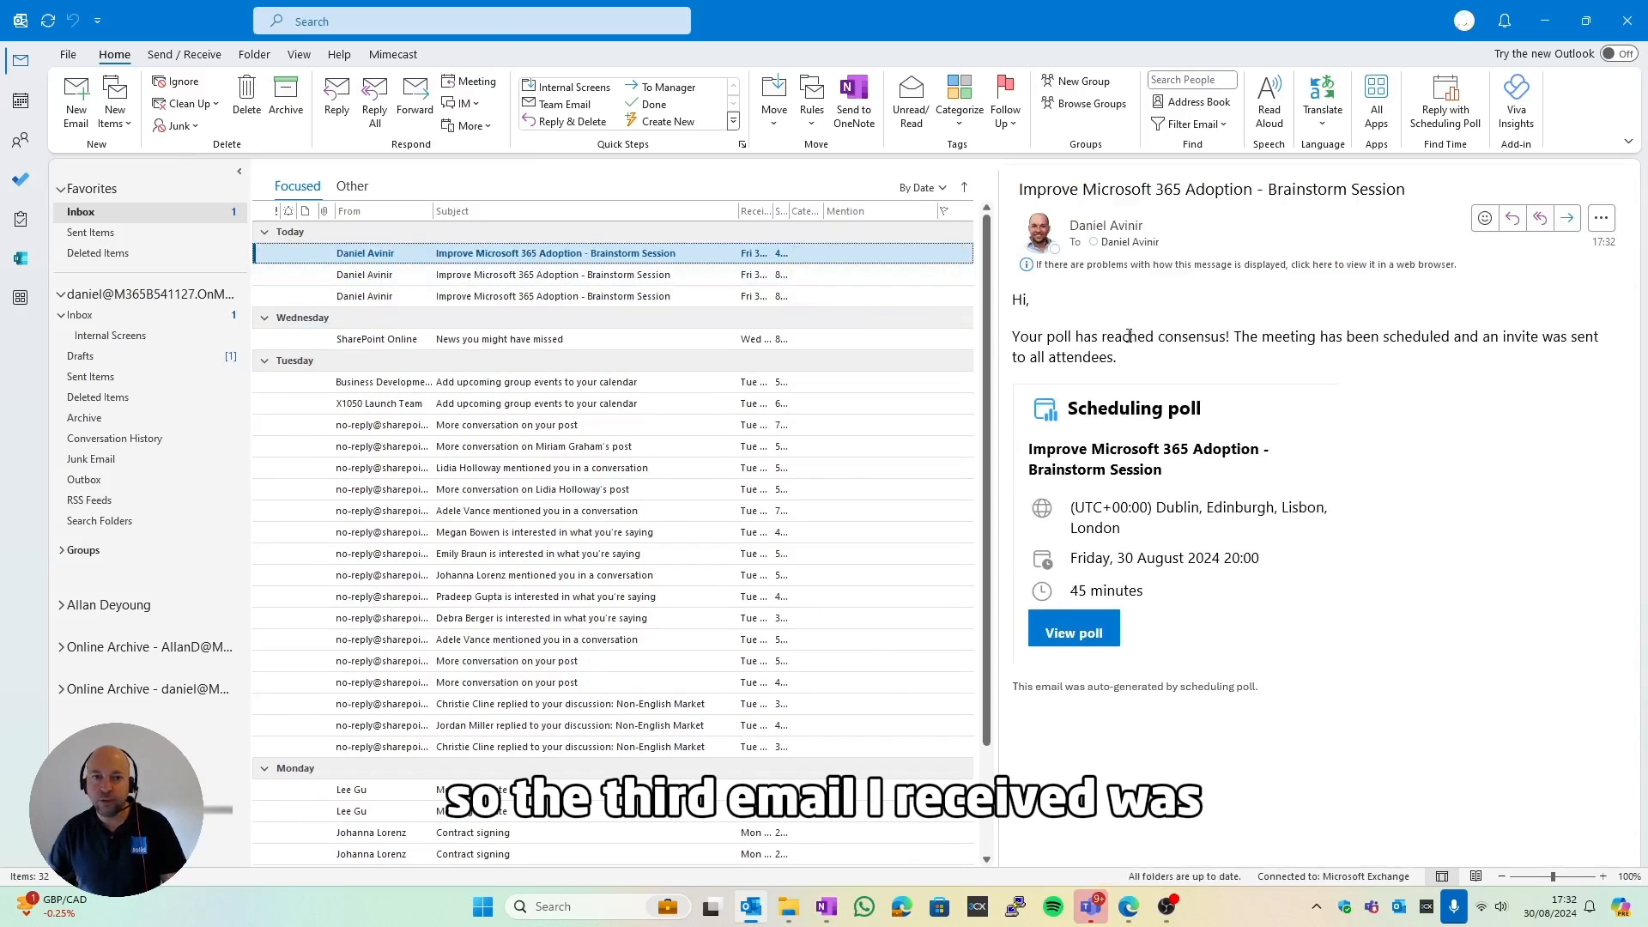
{"action": "left_click_drag", "start_coordinate": [1013, 336], "coordinate": [1098, 336]}
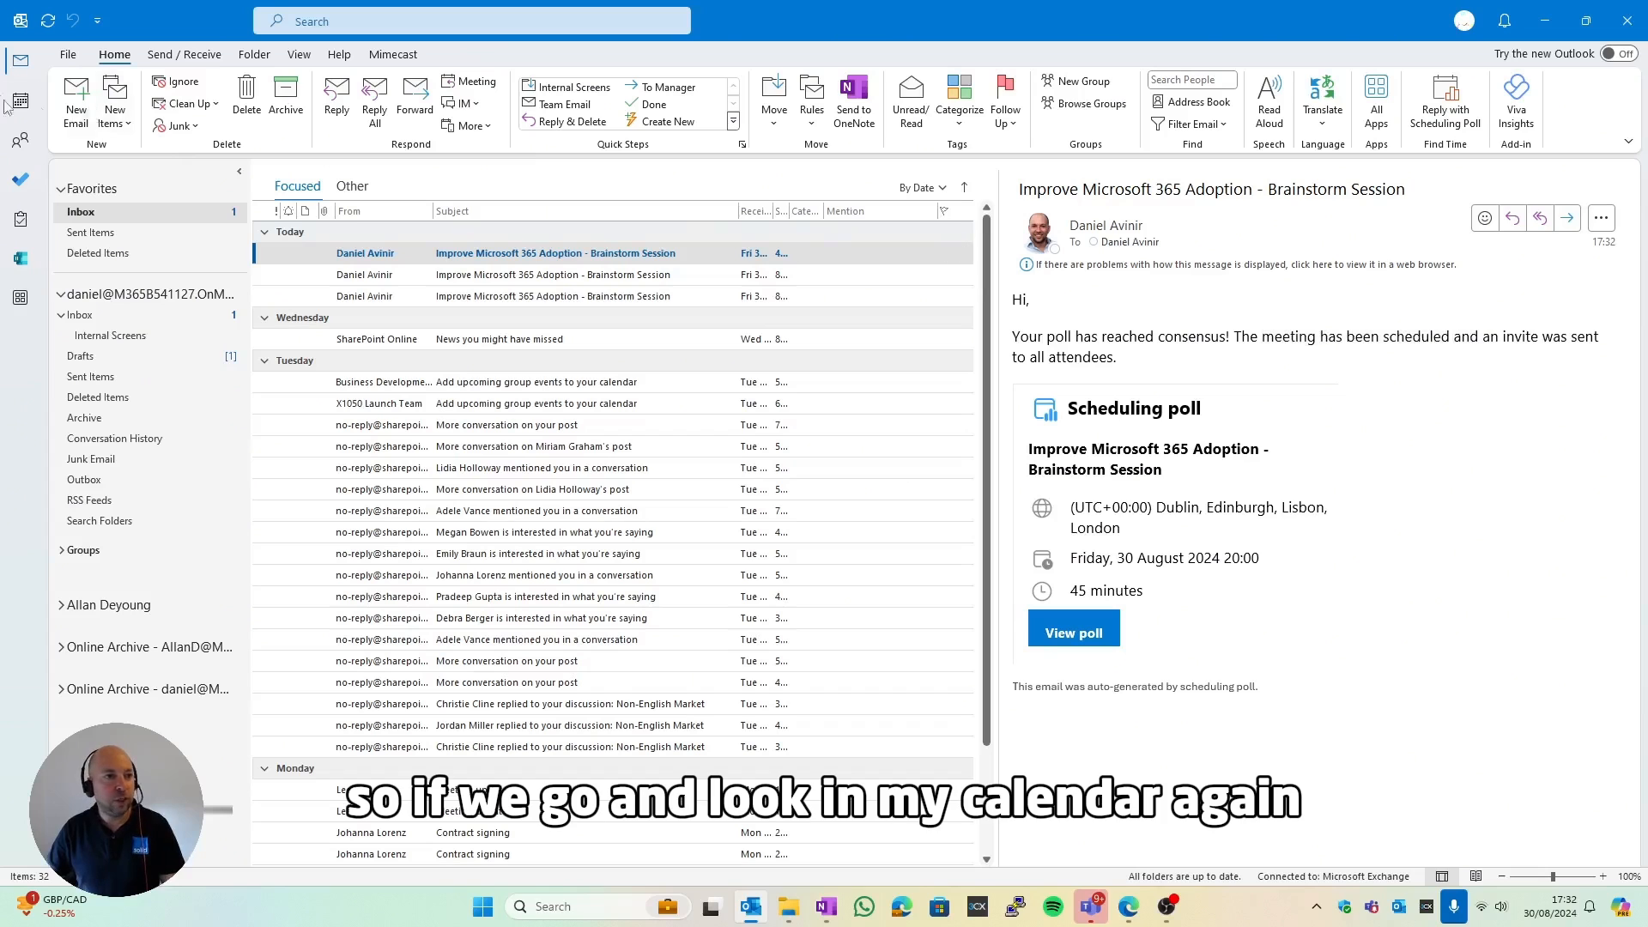
- Open the confirmed Friday 20:00 brainstorm Teams meeting that replaced the HOLD entries
{"action": "left_click", "coordinate": [19, 101]}
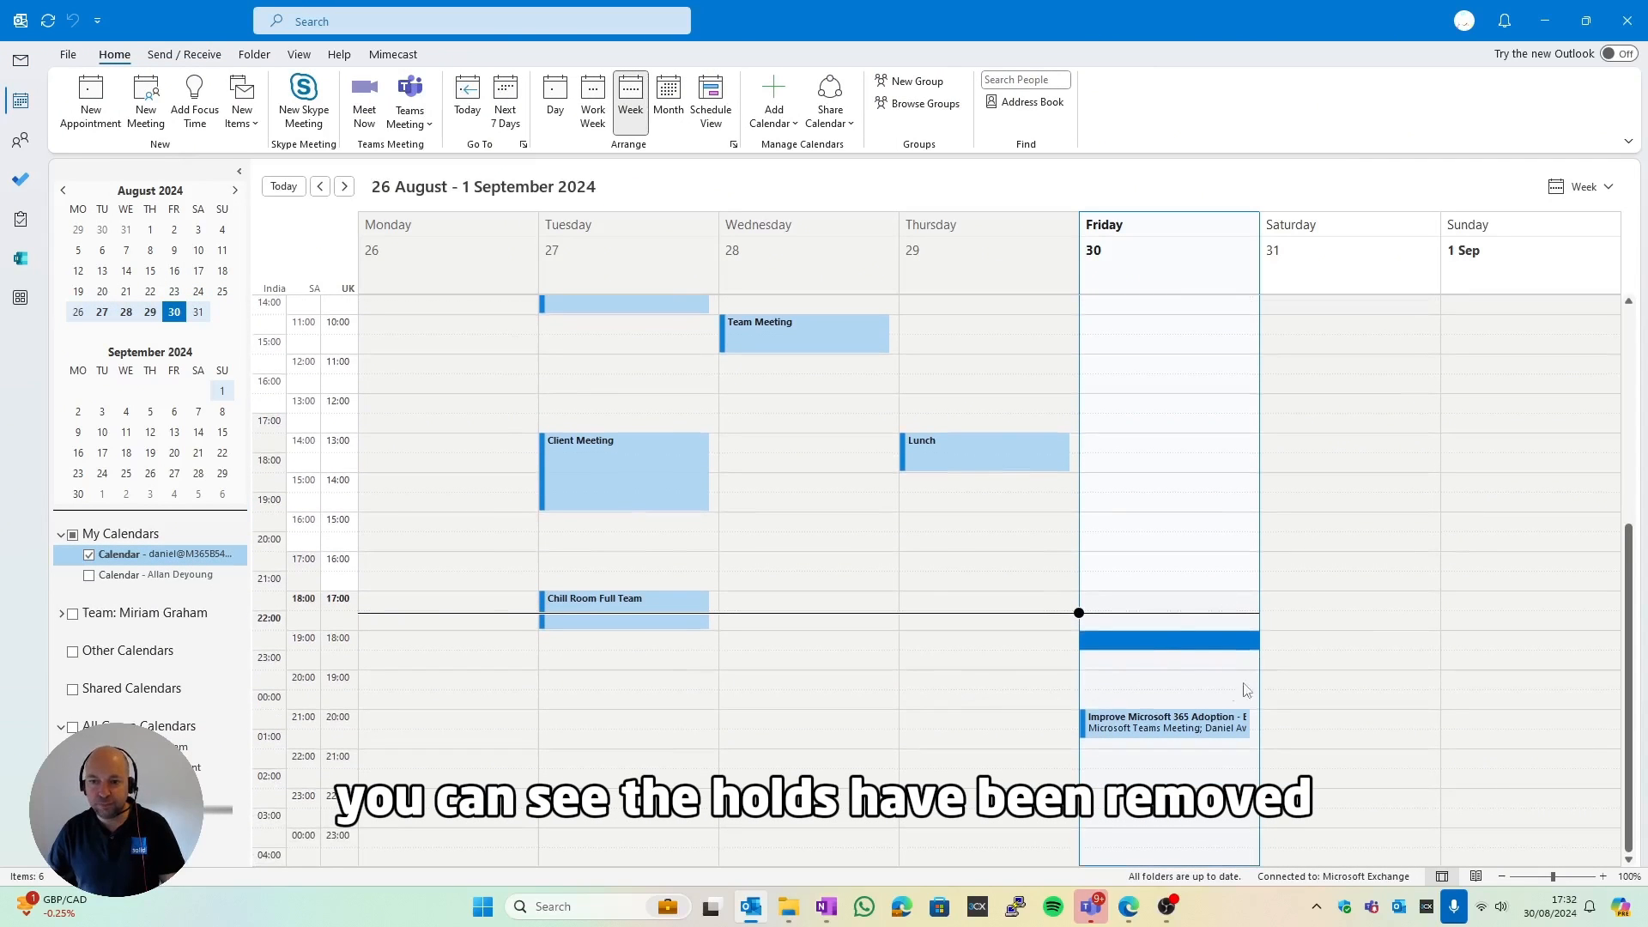
{"action": "mouse_move", "coordinate": [1167, 725]}
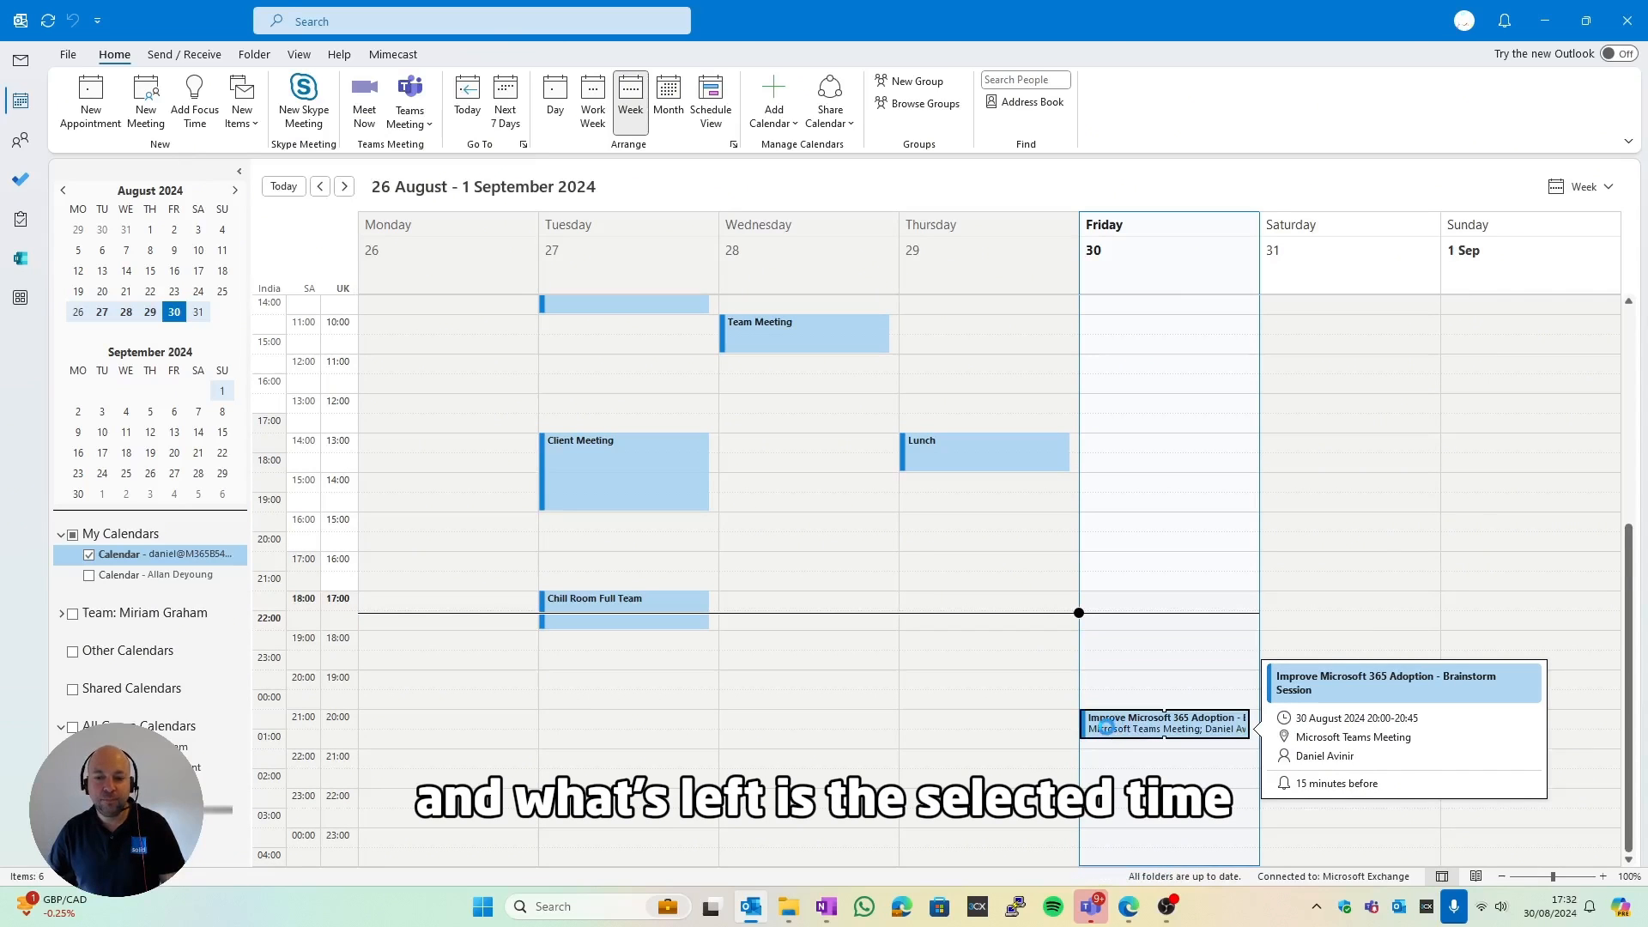
{"action": "double_click", "coordinate": [1164, 723]}
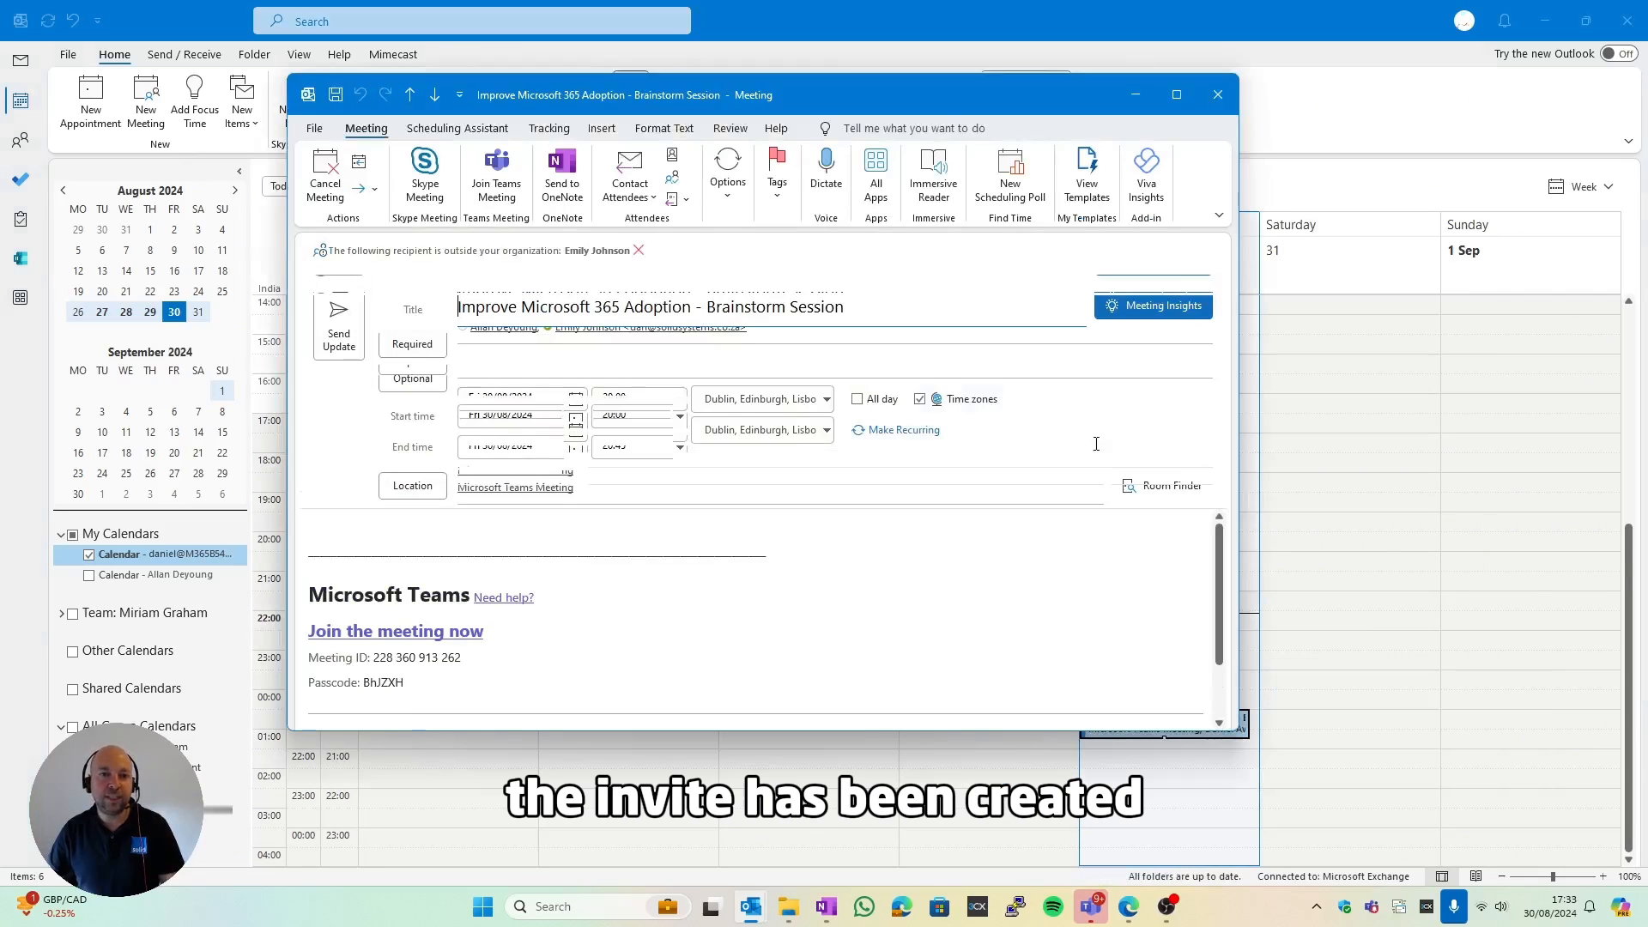